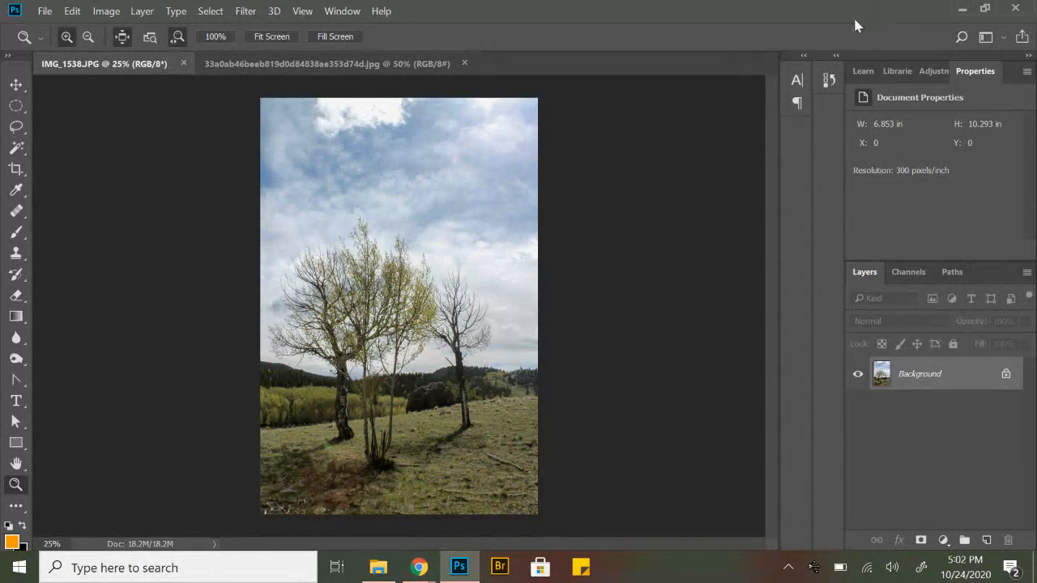
mouse_move(695, 113)
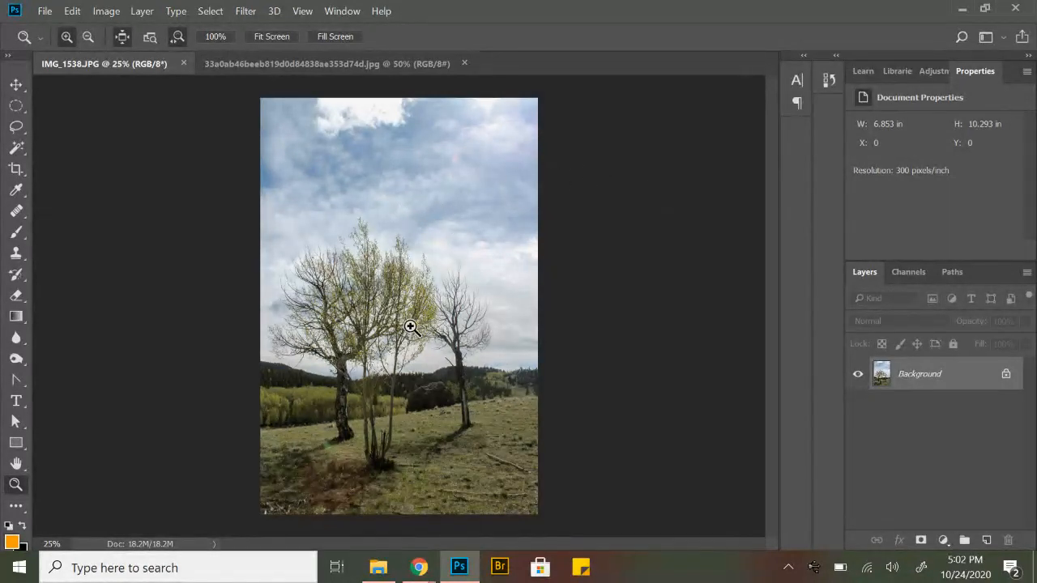
Resize the tree landscape tab to 150 ppi and 7 inches tall (699 × 1050 px).
click(324, 63)
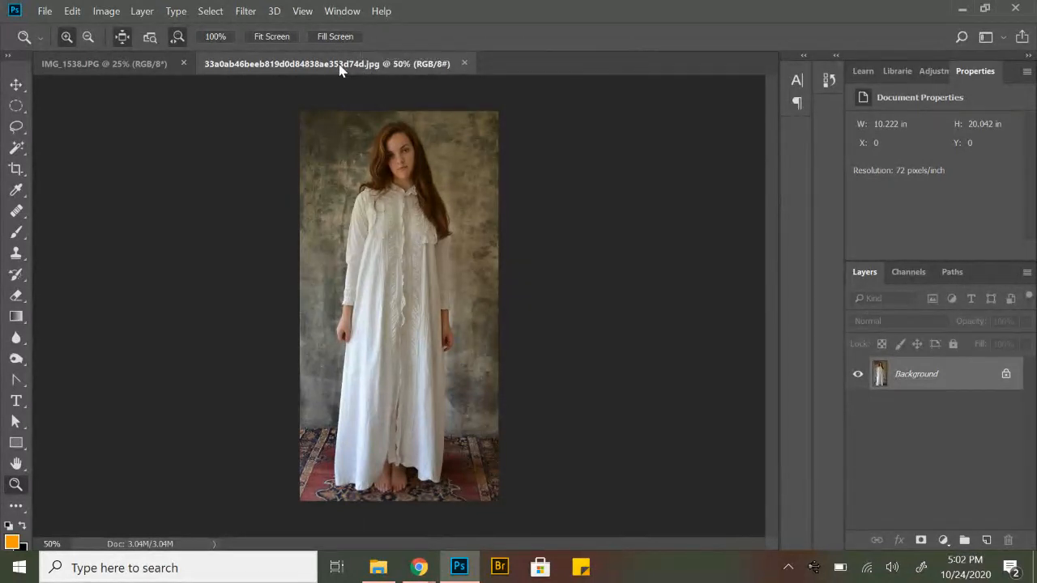
mouse_move(408, 147)
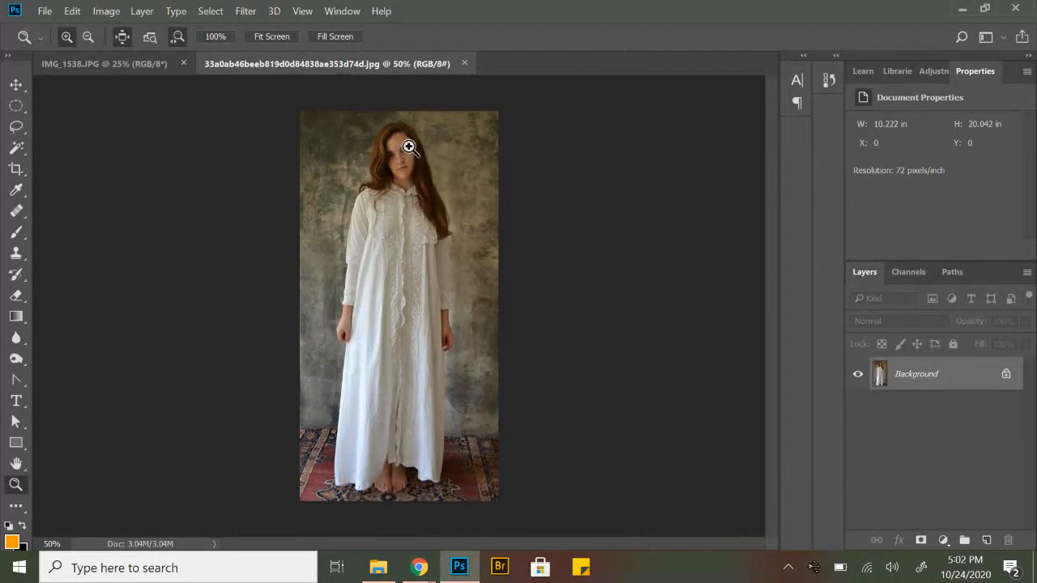
click(103, 63)
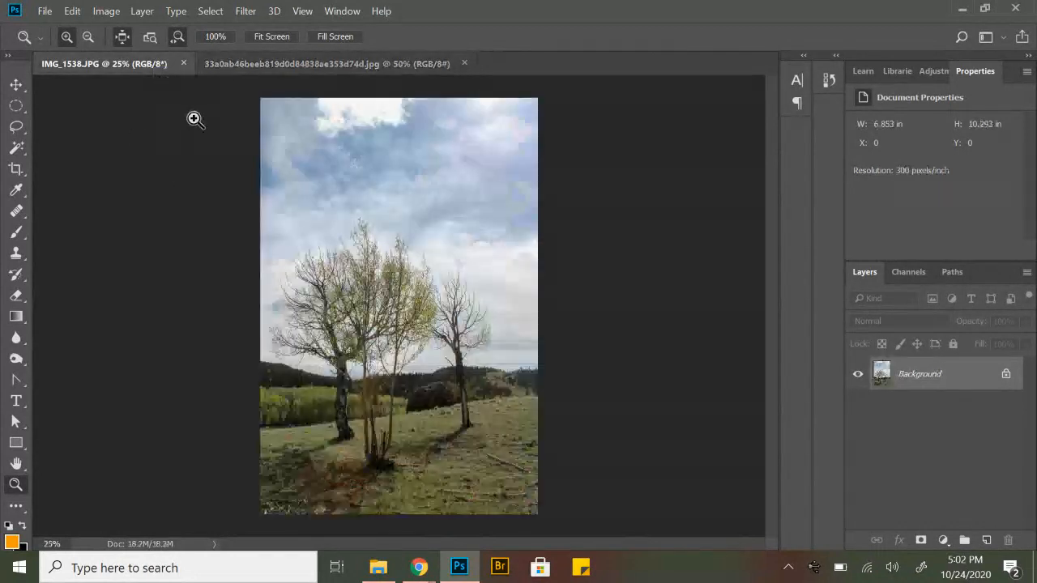
click(106, 10)
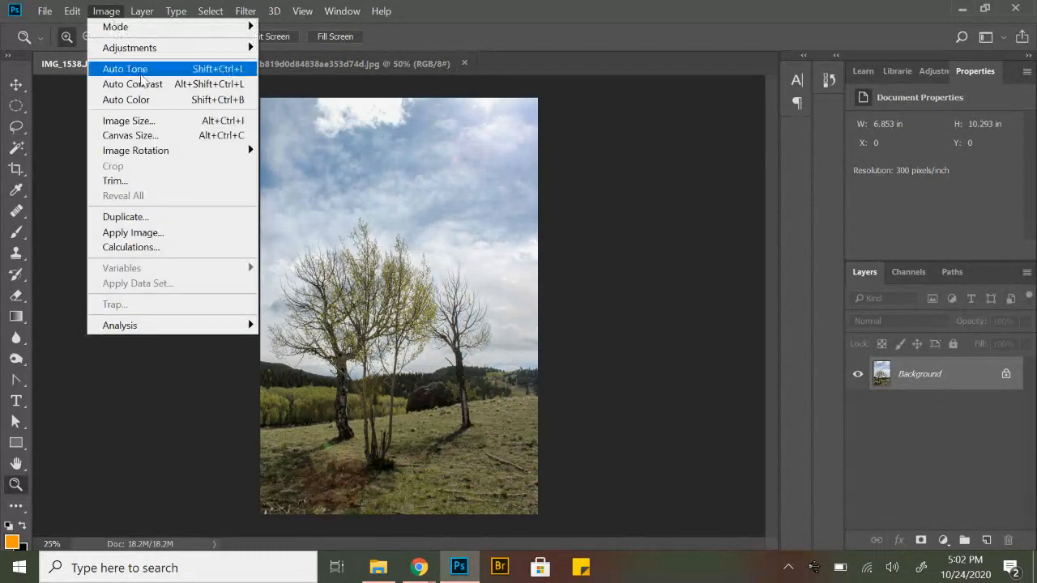
click(128, 120)
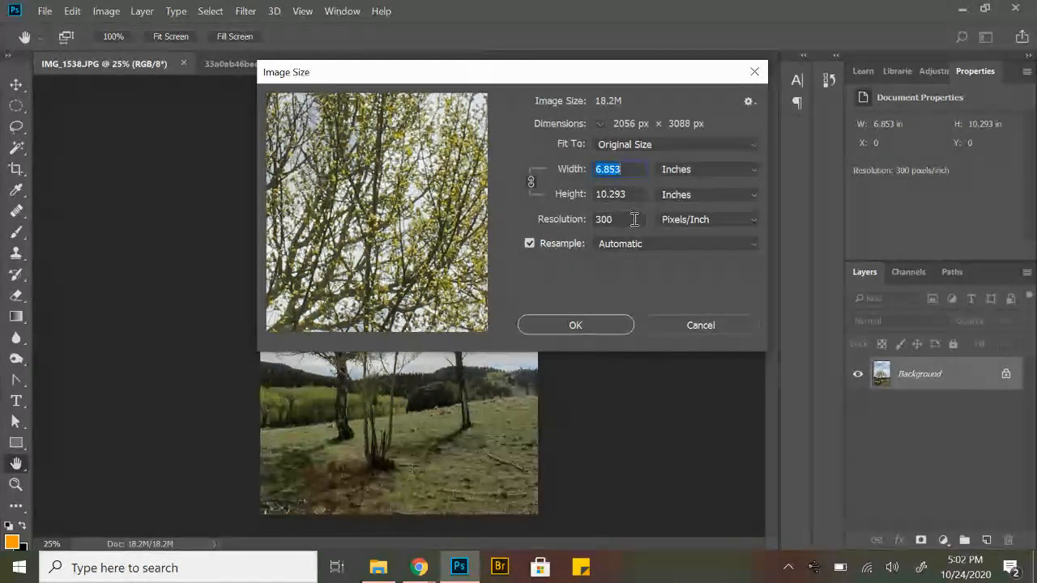
click(604, 219)
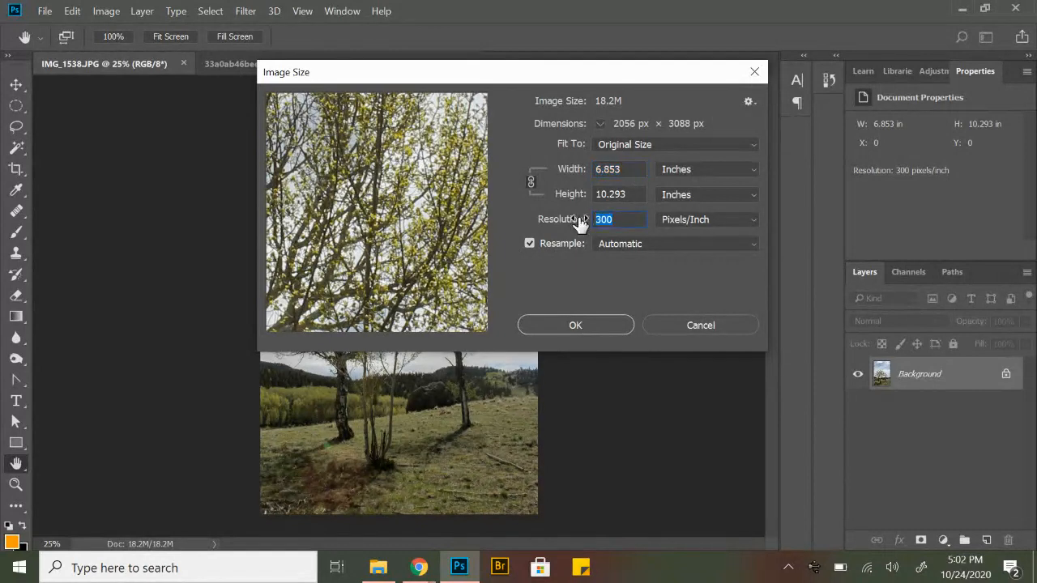
text(150)
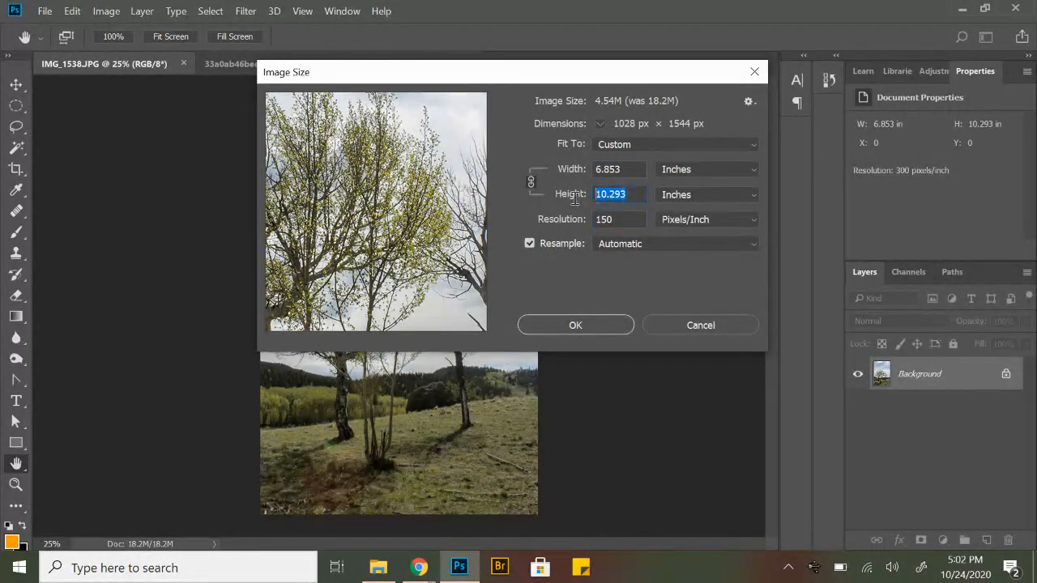
text(7)
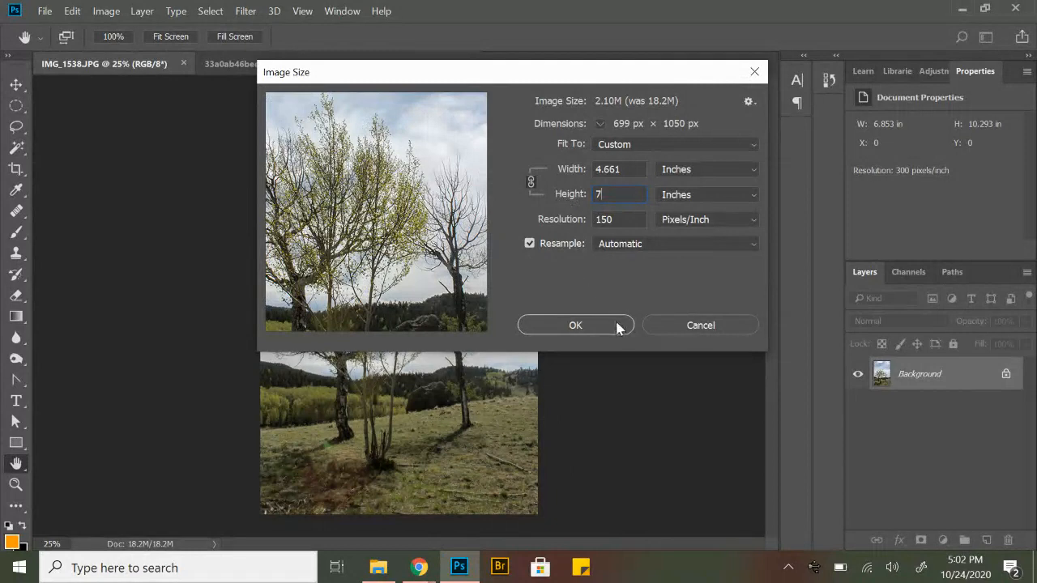
click(575, 325)
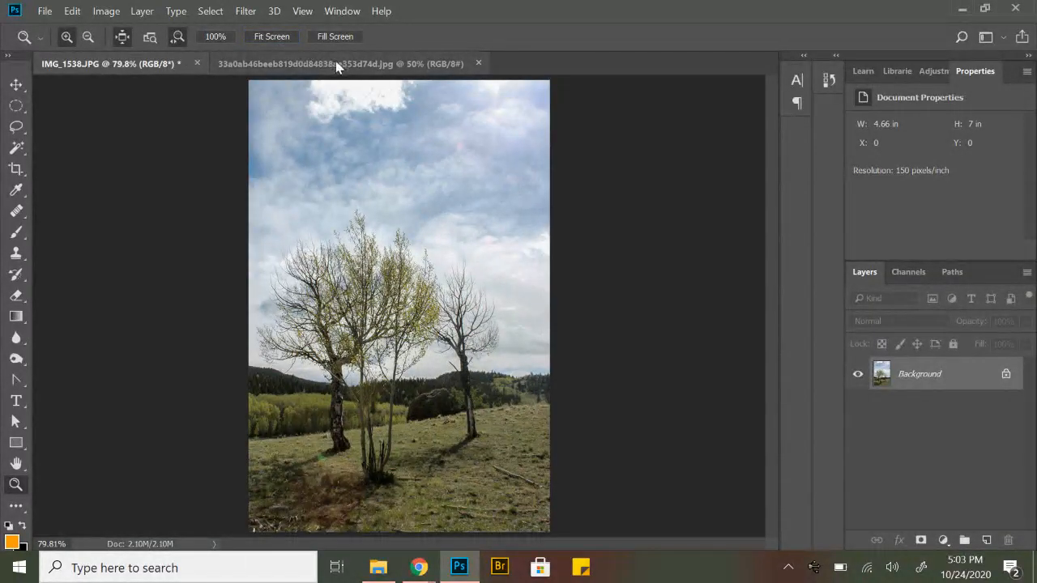
Set the woman photo's Image Size to 150 ppi, 7 inches tall (536 × 1050 px).
click(106, 10)
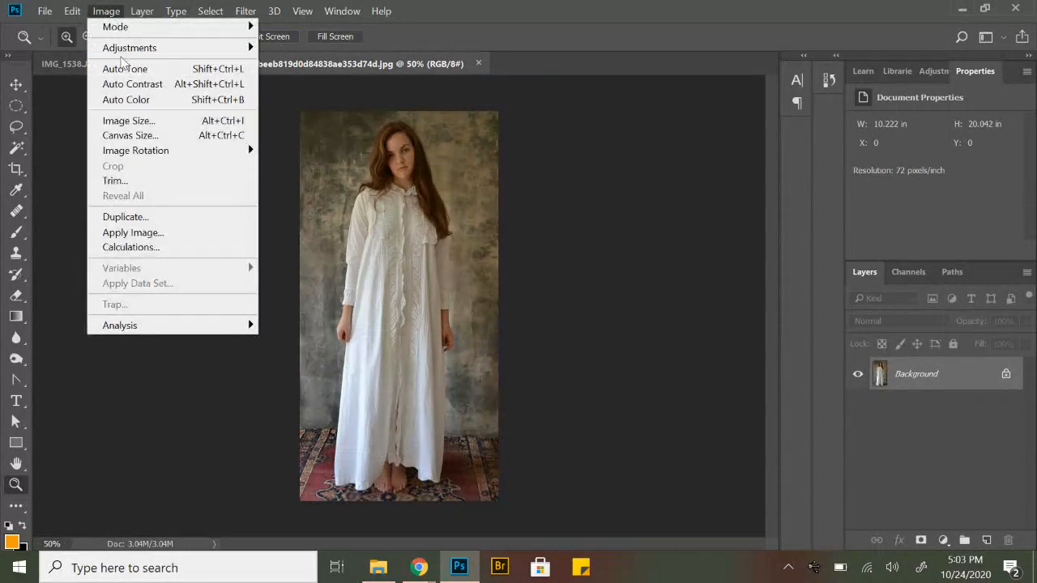
click(128, 120)
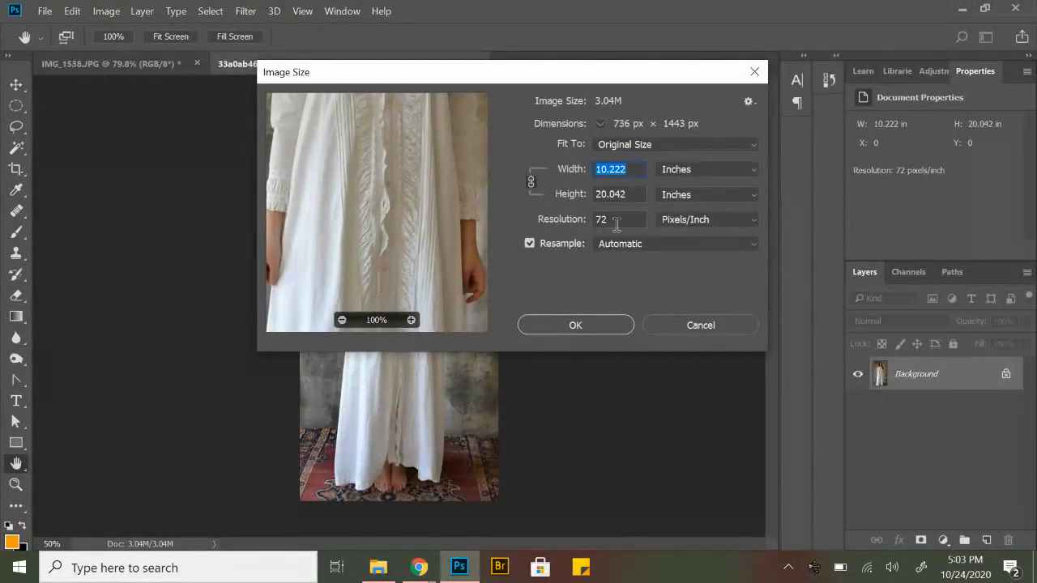
text(15)
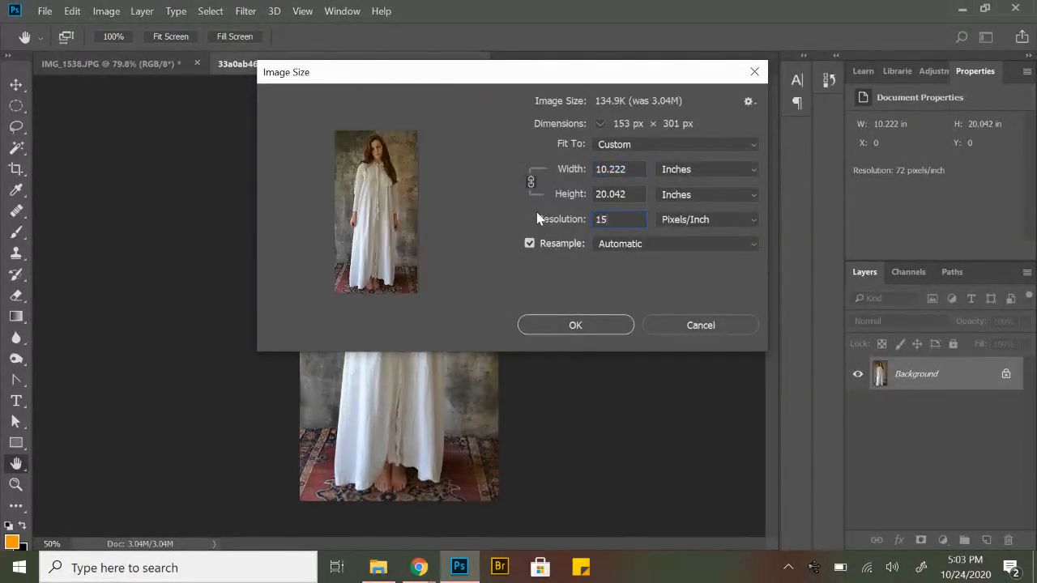
text(150)
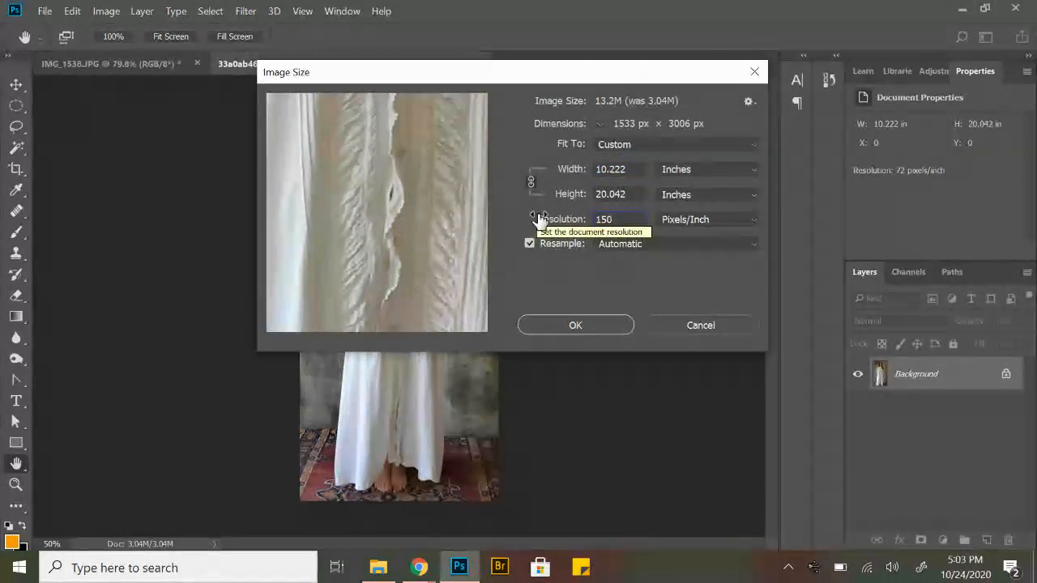
click(610, 195)
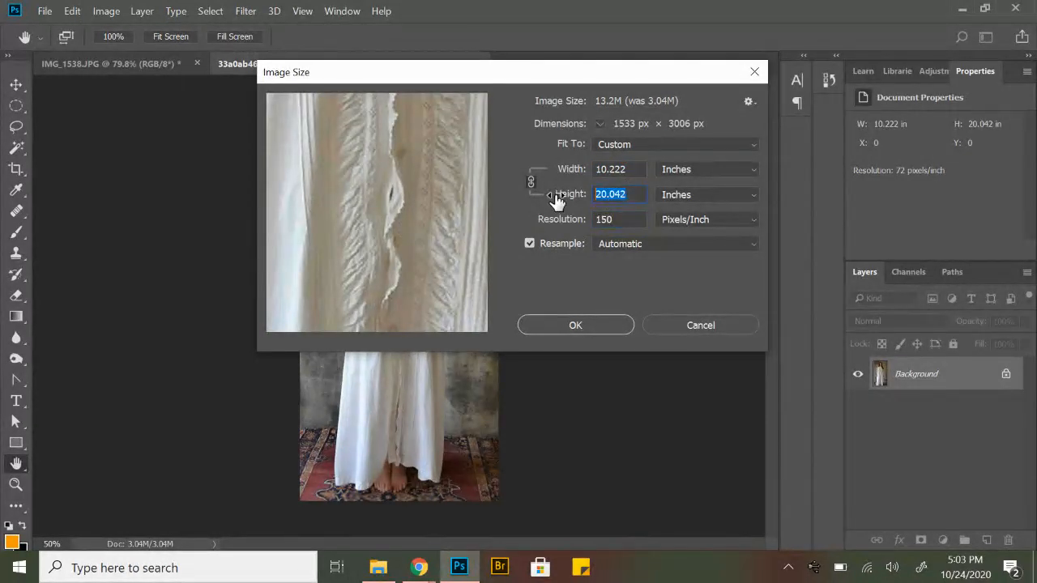
text(7)
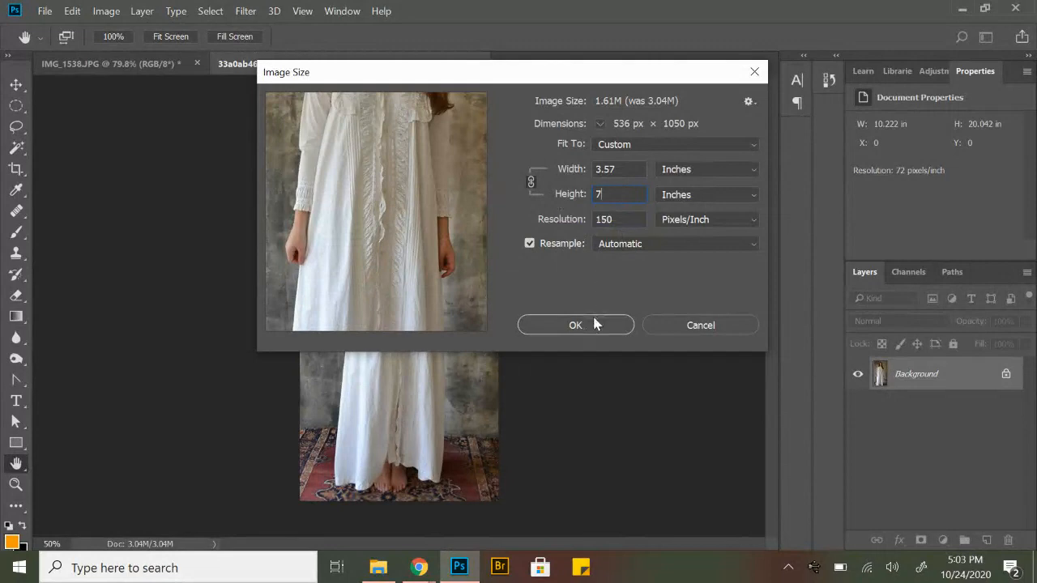
click(575, 325)
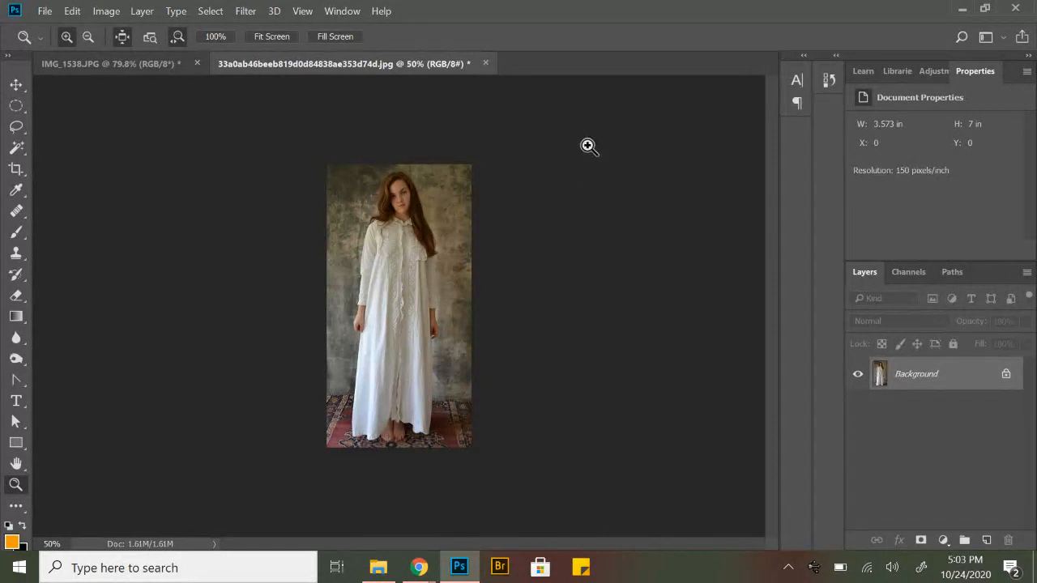
mouse_move(254, 190)
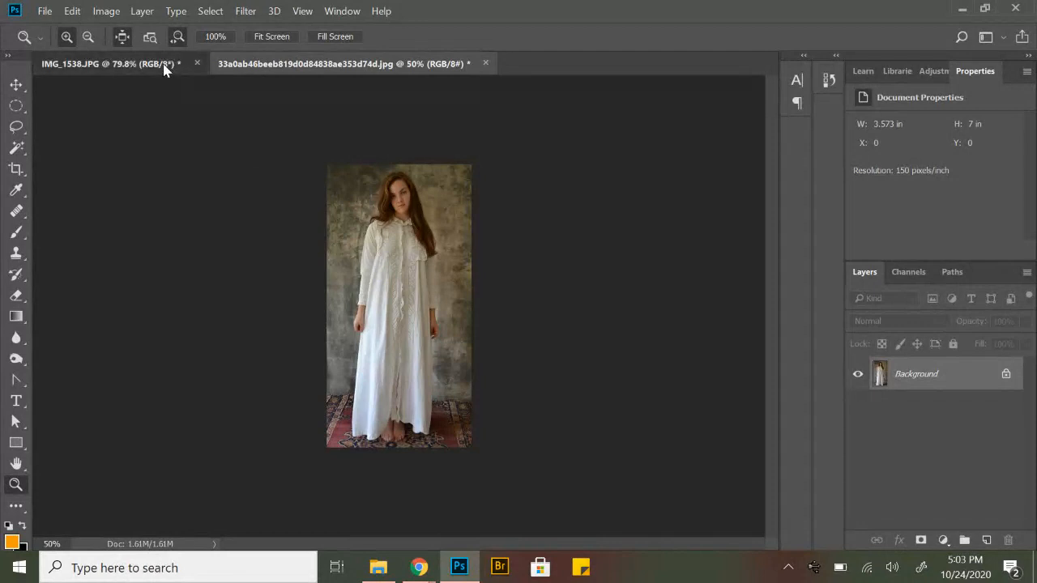
Switch back to the IMG_1538.JPG tree landscape document.
click(106, 63)
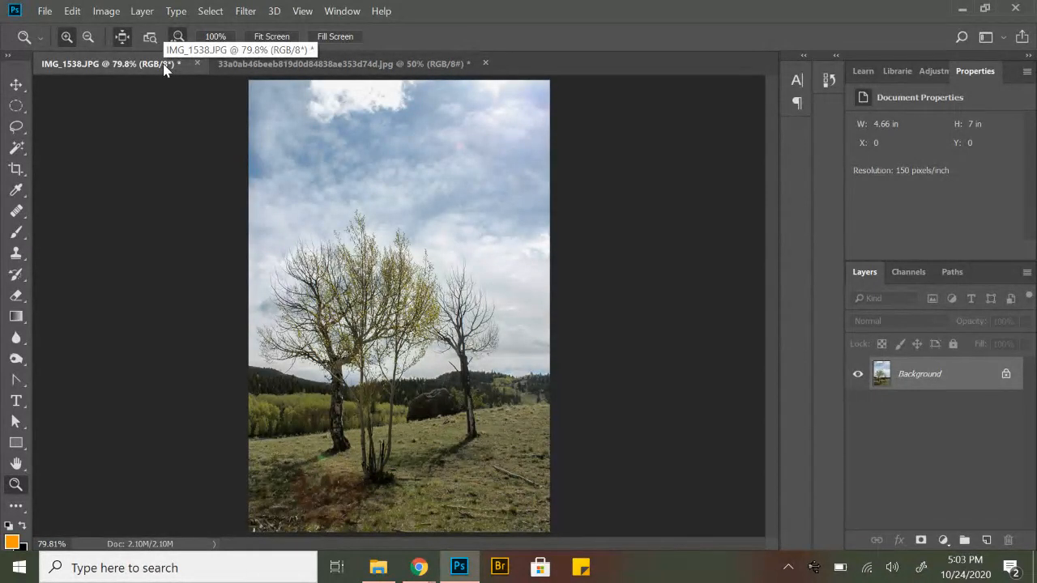
mouse_move(428, 170)
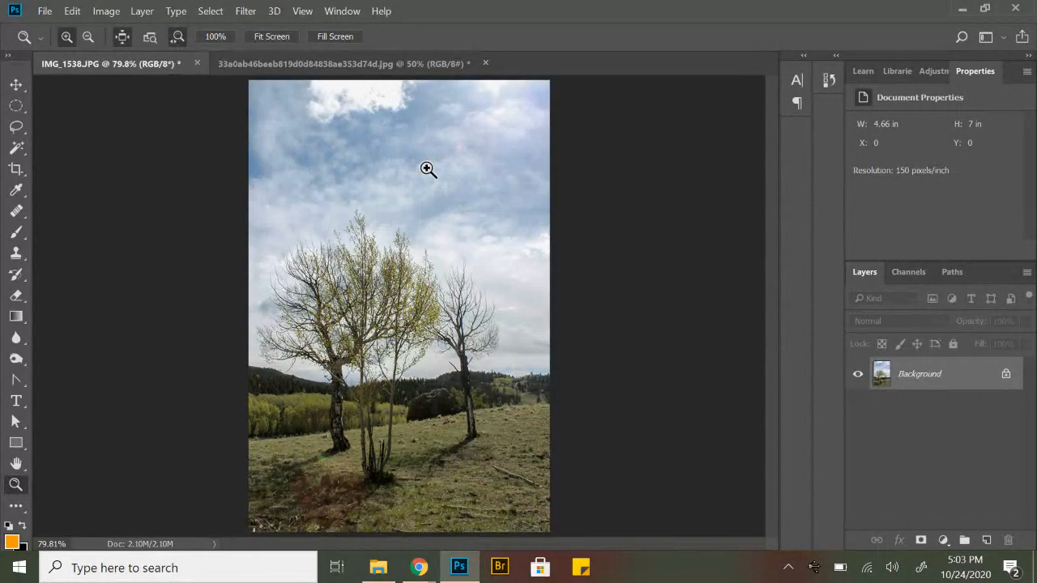
mouse_move(697, 194)
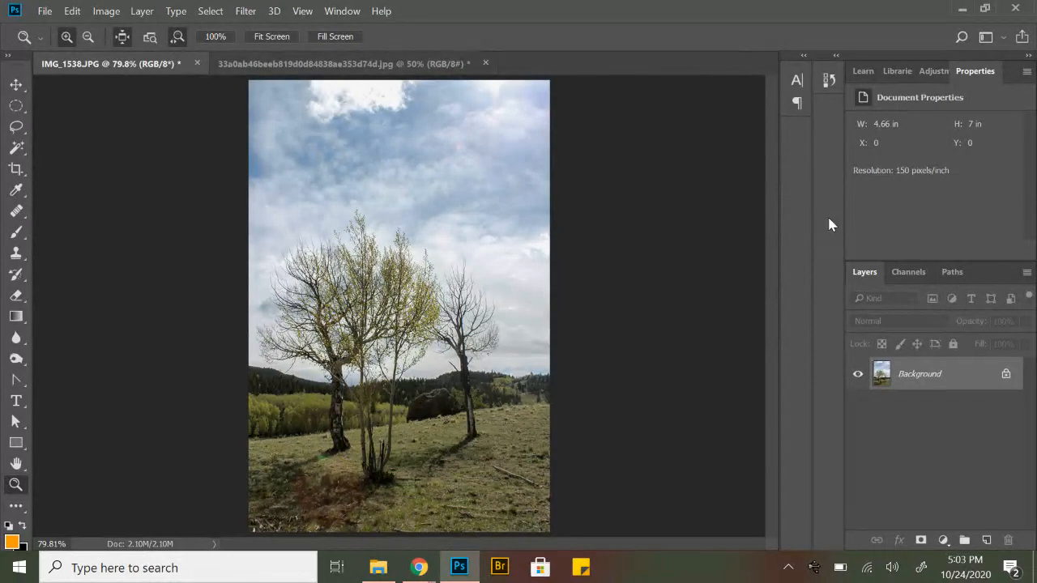
mouse_move(848, 256)
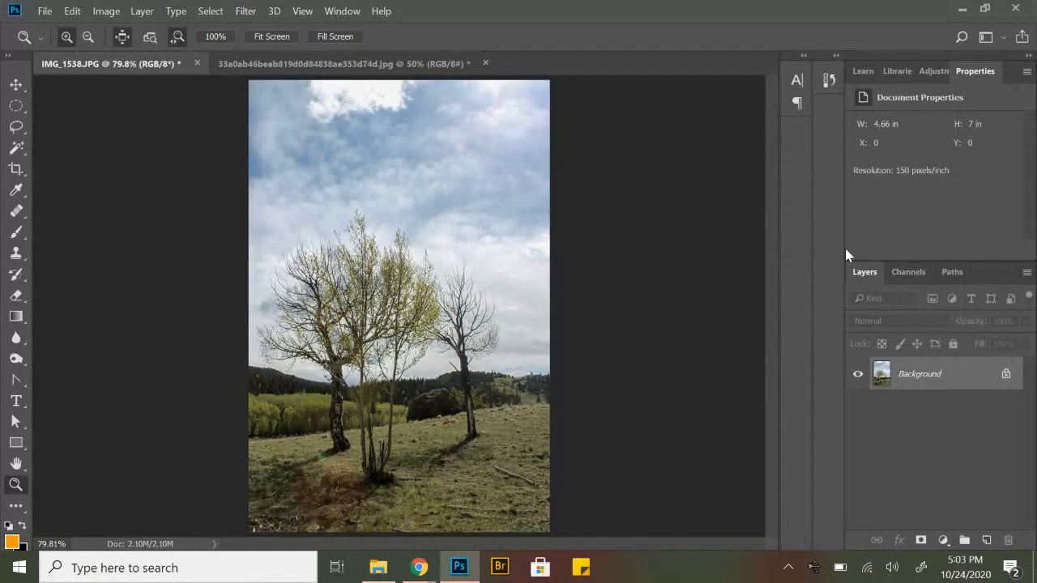
mouse_move(933, 91)
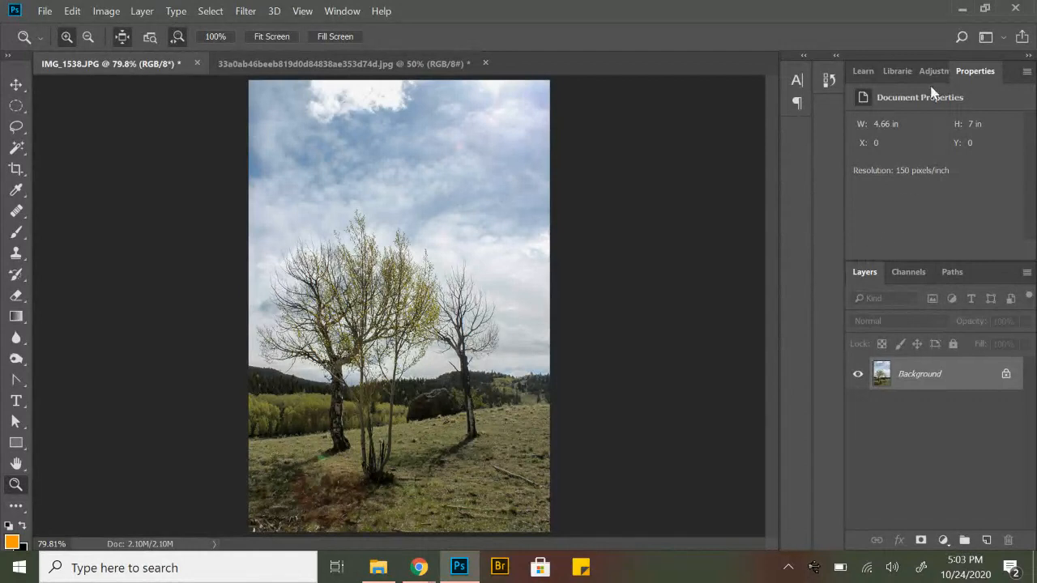
Add a Black & White adjustment to the landscape, darkening reds, yellows and cyans to −119.
click(939, 71)
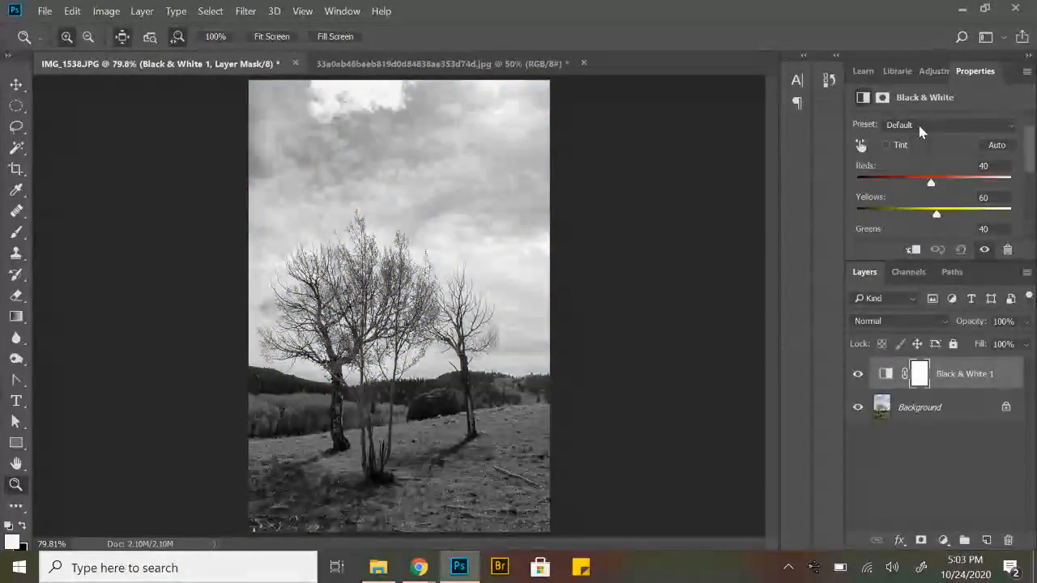
mouse_move(920, 130)
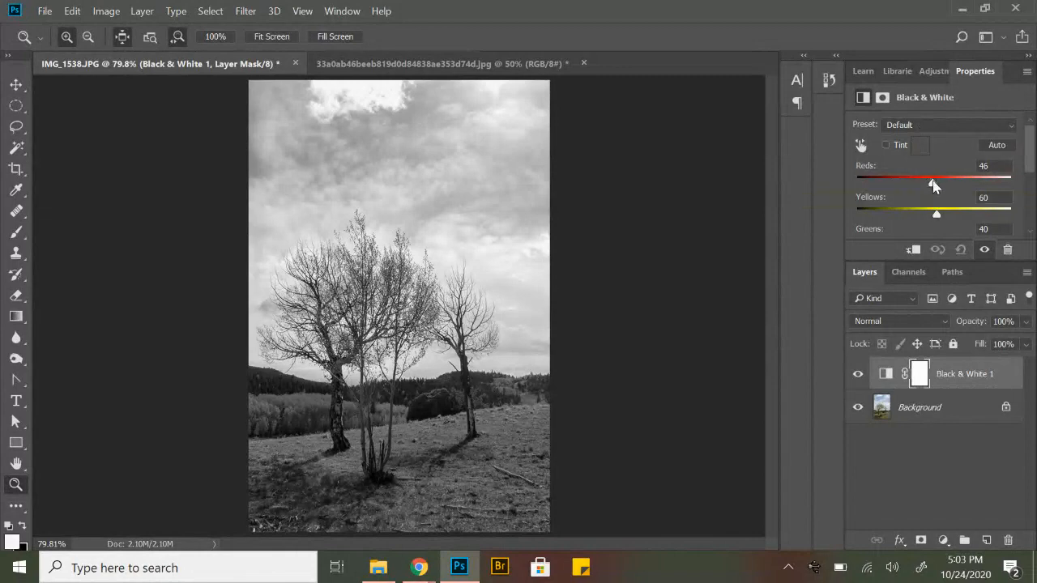
drag(932, 182, 914, 183)
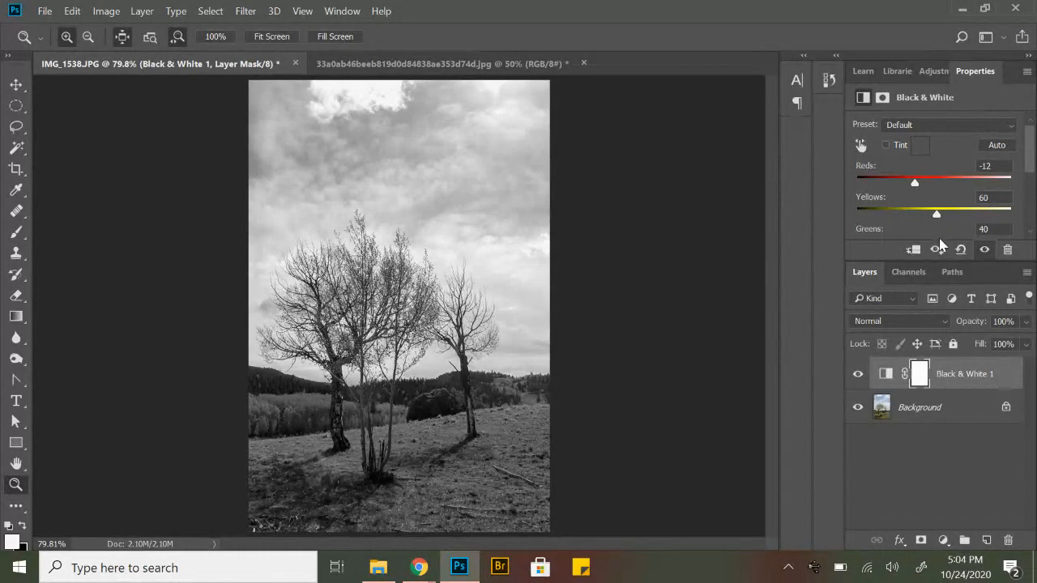
drag(937, 214, 915, 214)
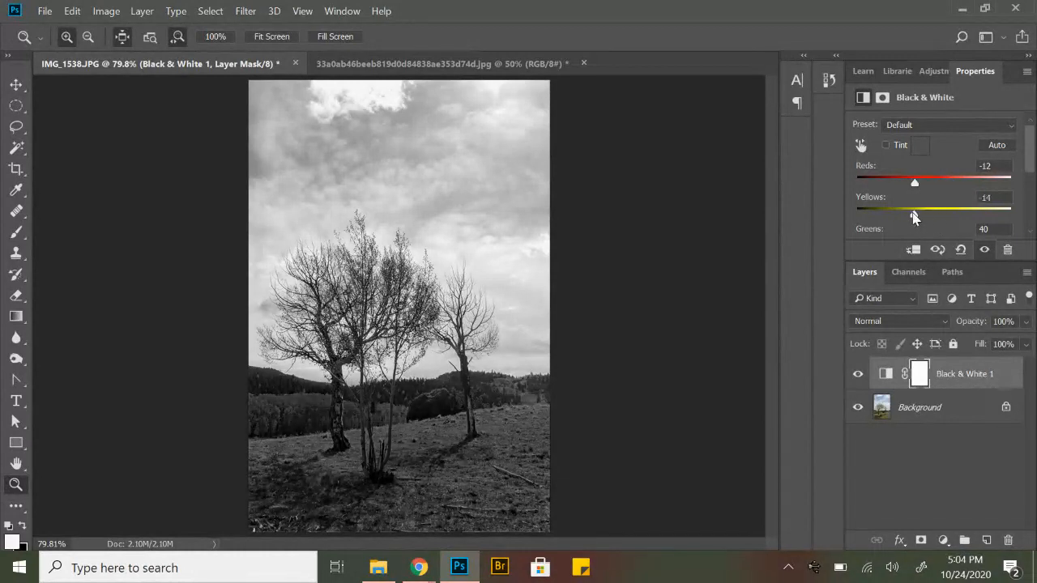
drag(914, 214, 921, 214)
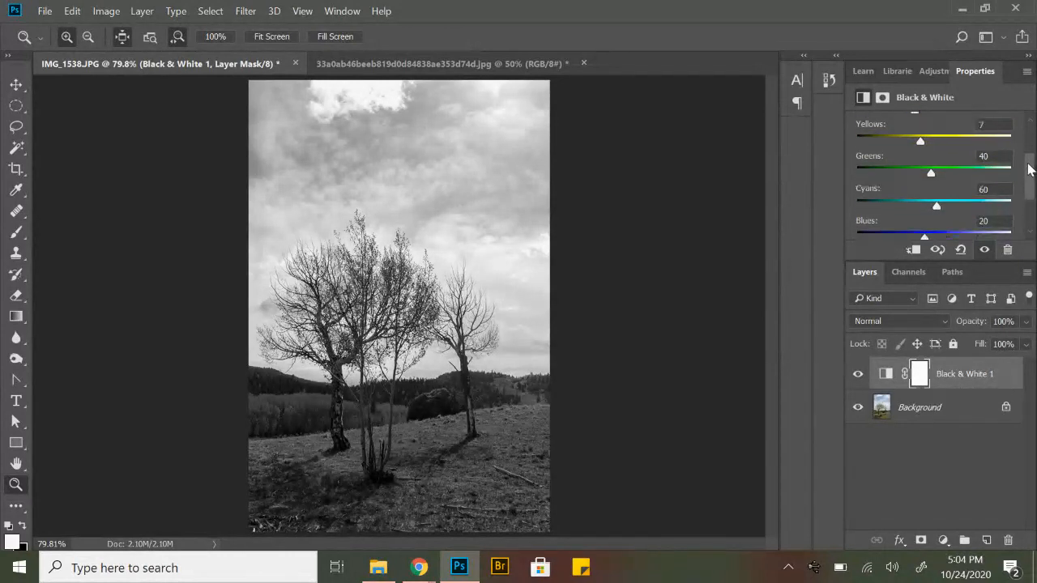
drag(937, 195, 877, 195)
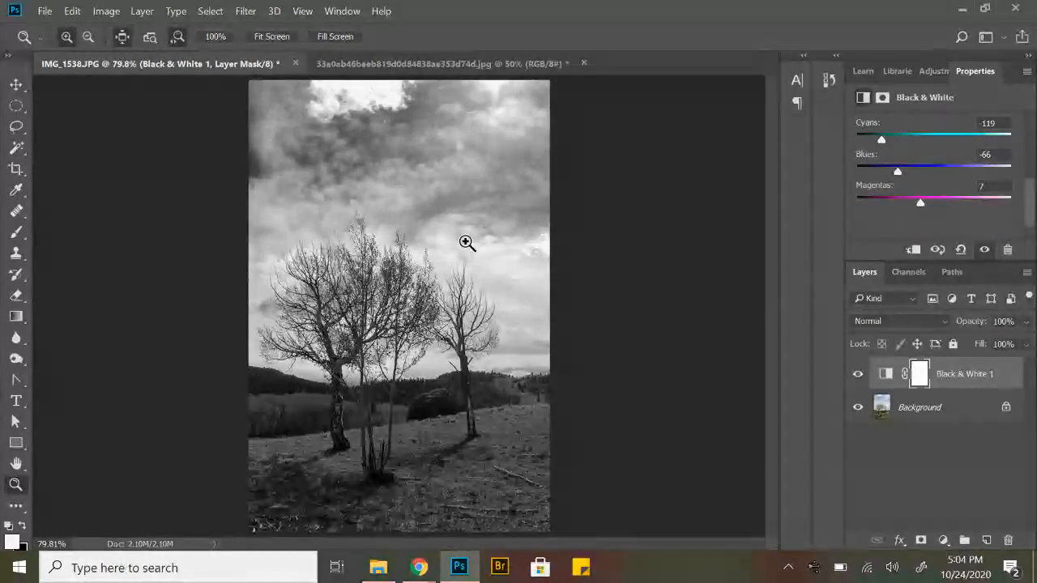
Crop the top sky off the landscape and retune Reds and Yellows to −6.
click(16, 169)
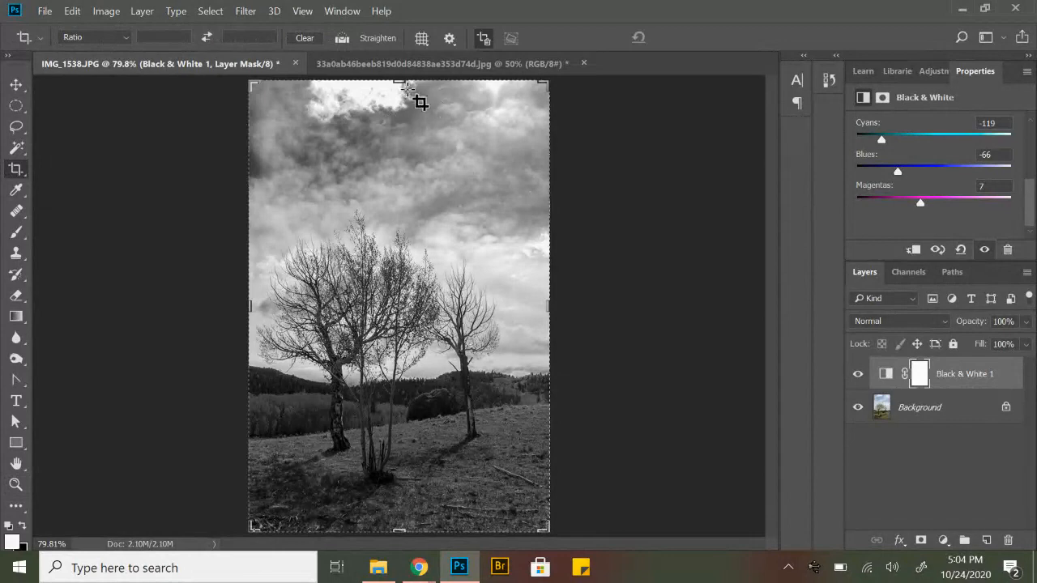
drag(398, 86, 402, 128)
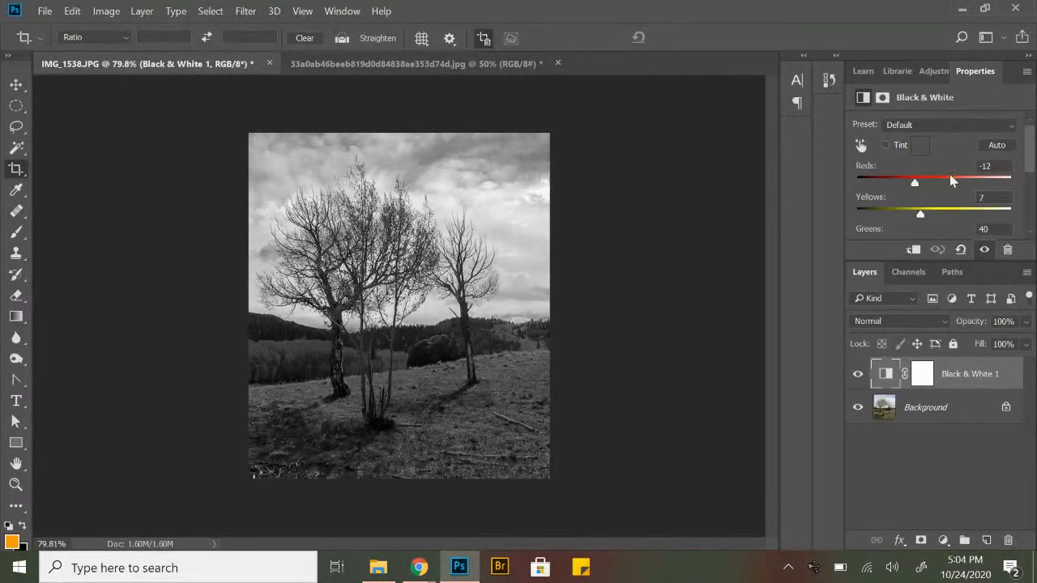
drag(914, 182, 917, 181)
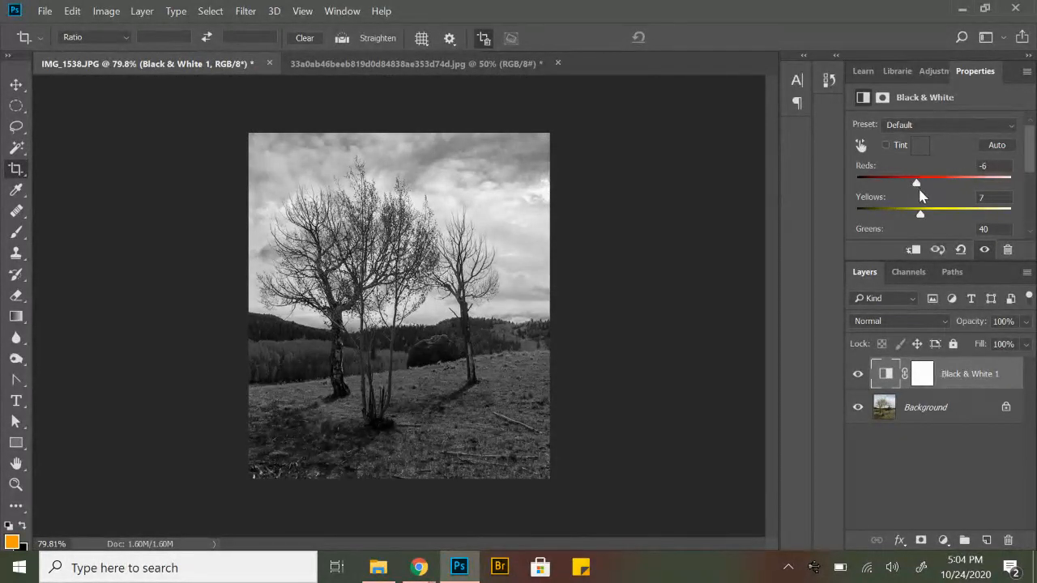
drag(920, 214, 917, 213)
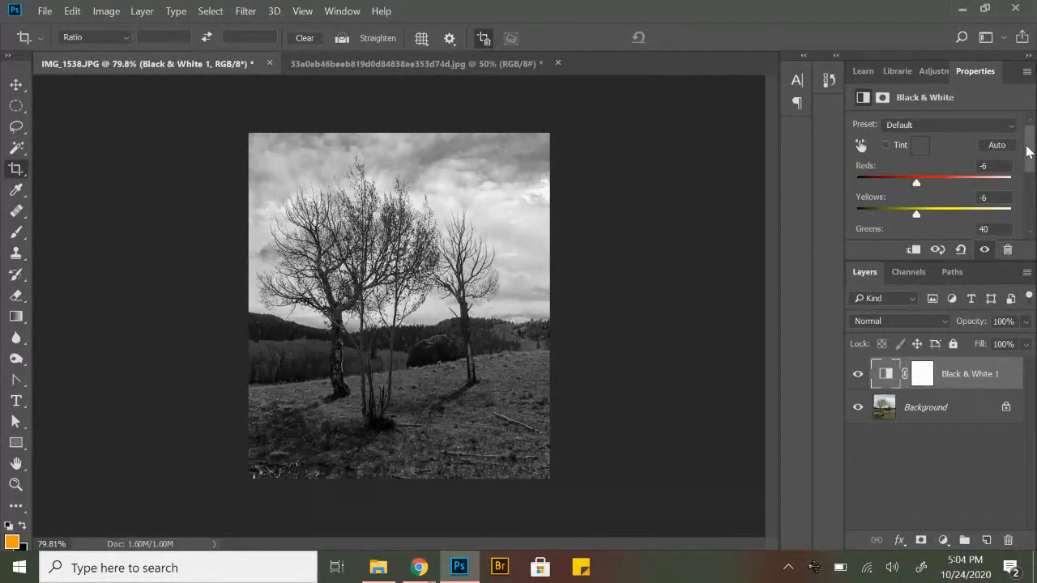
Enable Tint on the Black & White adjustment and bring up its tint colour picker.
click(886, 145)
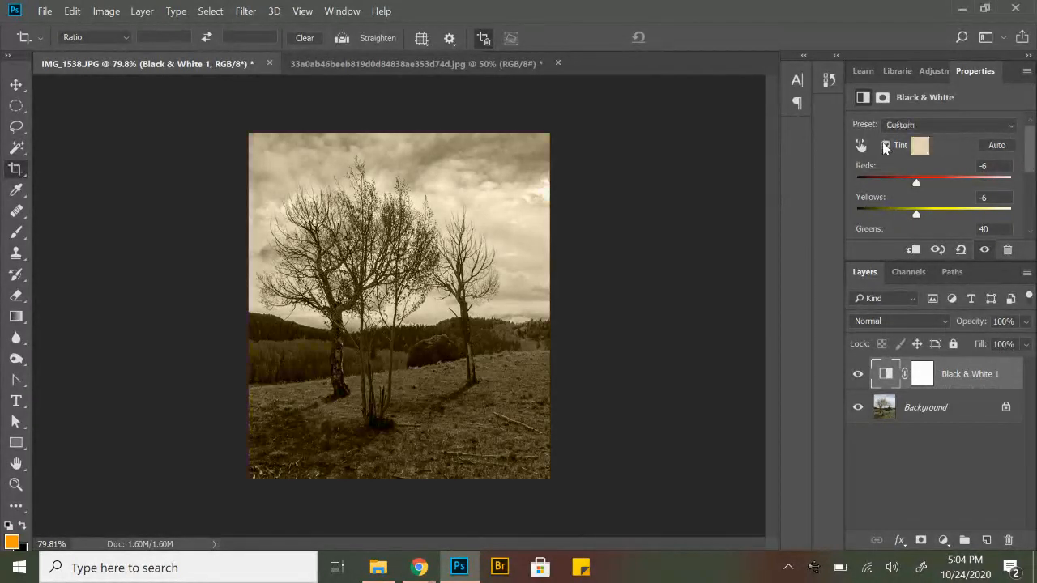
mouse_move(886, 145)
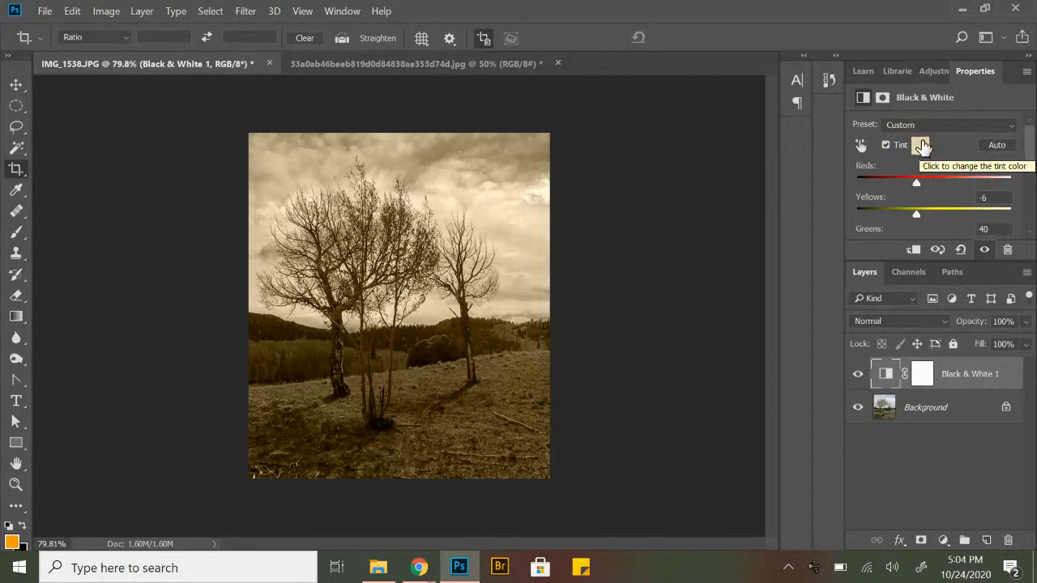
click(921, 145)
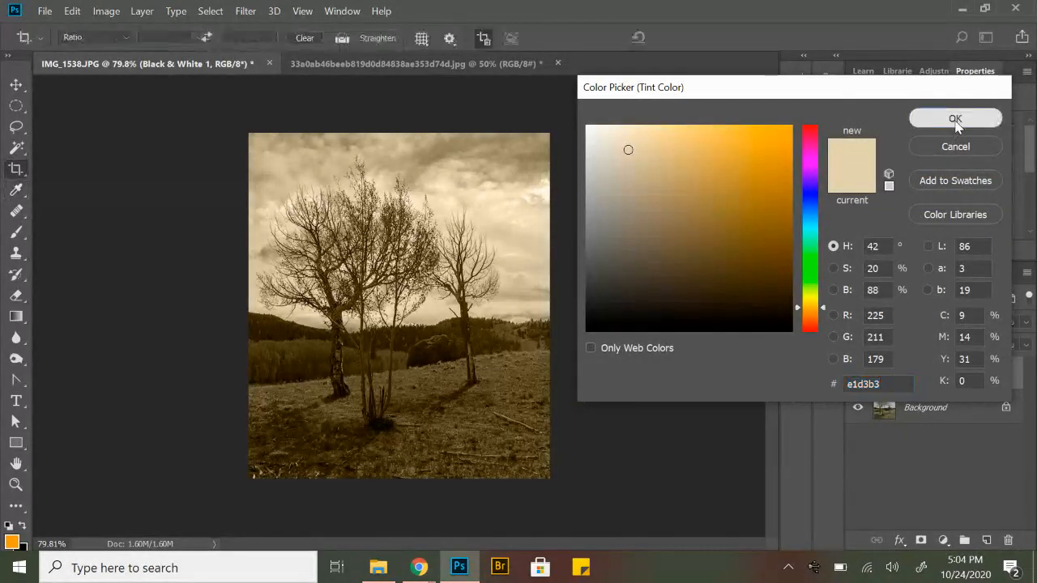
Accept the tint colour, then add a Brightness/Contrast adjustment with Brightness −59.
click(956, 118)
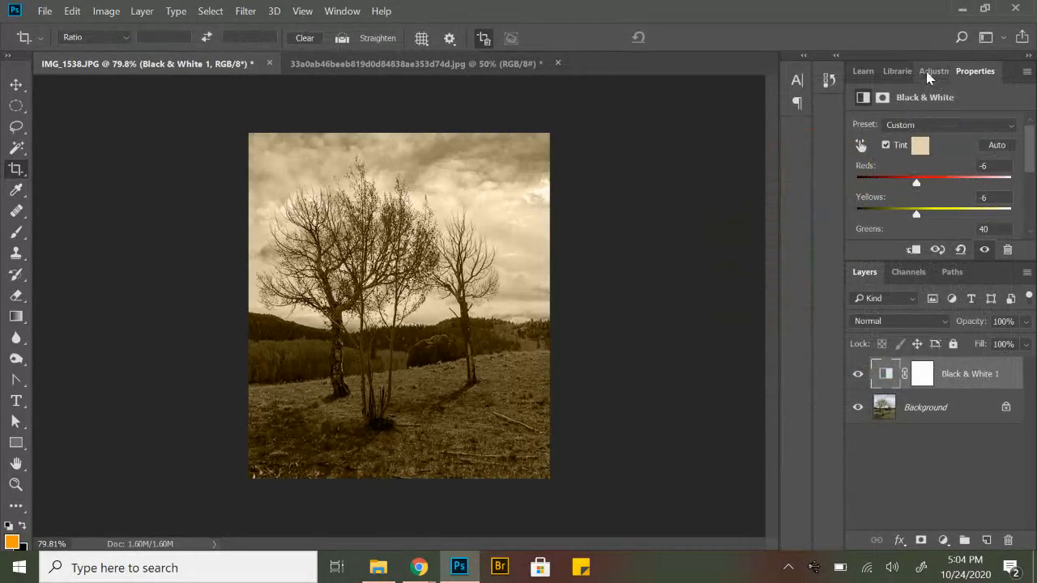
click(939, 71)
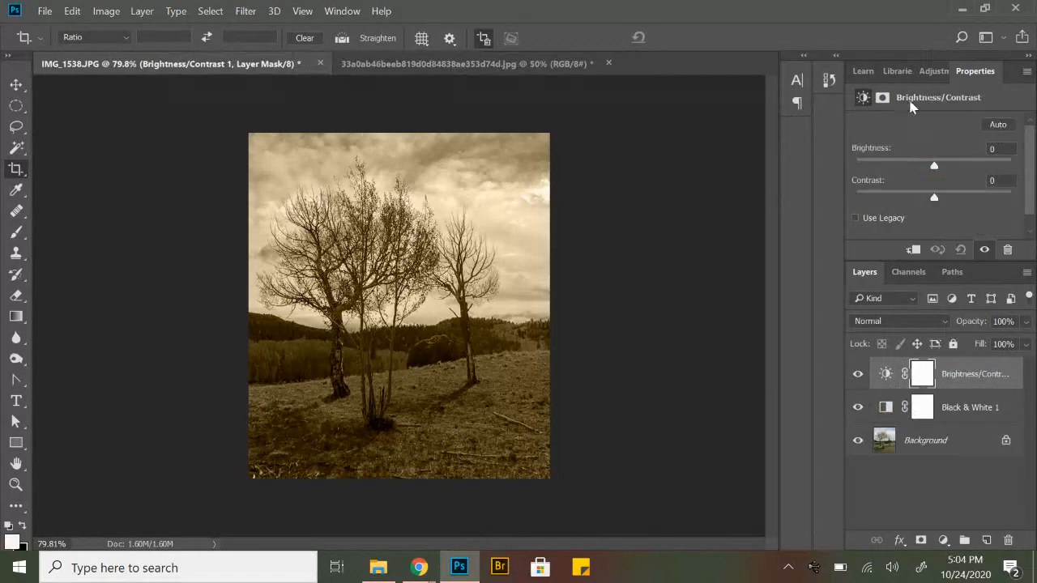
drag(935, 166, 932, 165)
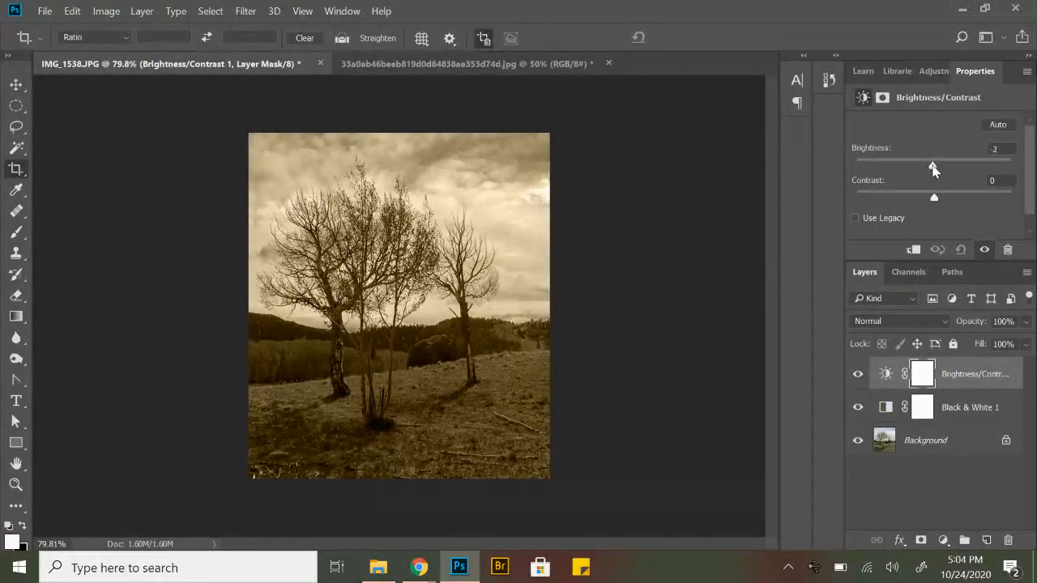
drag(933, 162, 892, 162)
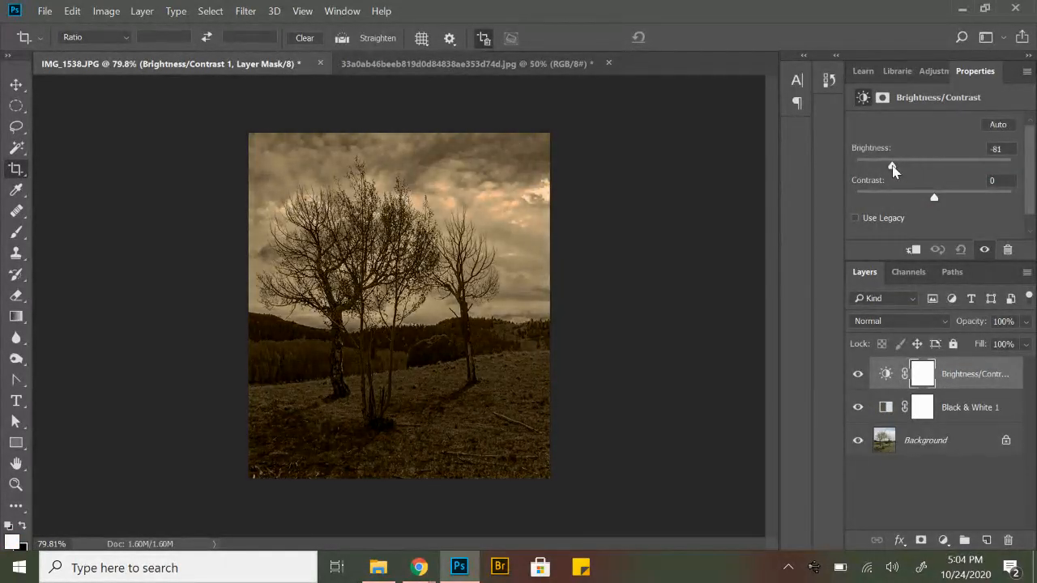
drag(892, 162, 905, 162)
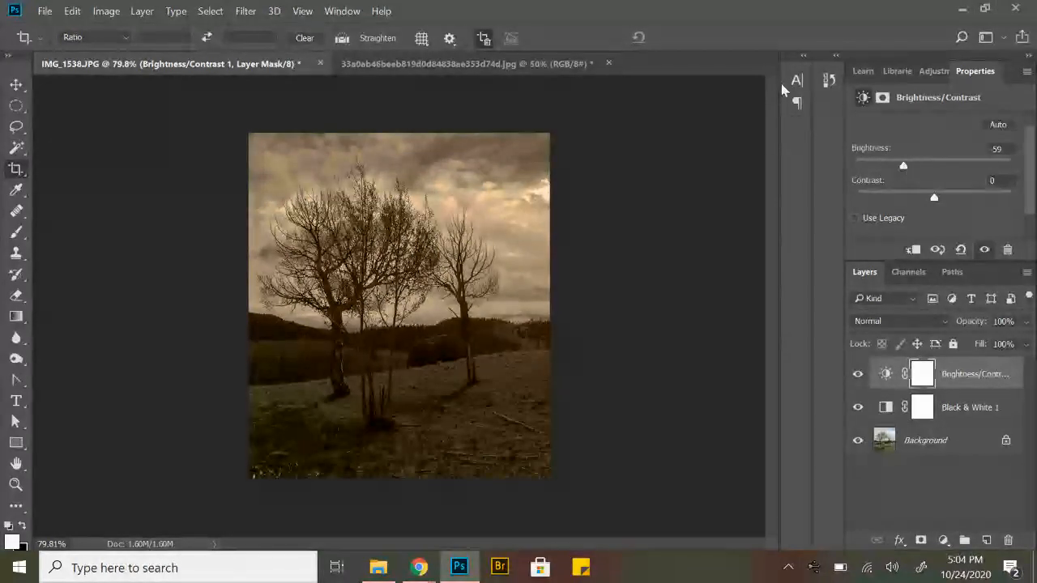
On the woman photo, tune yellows and blues in grayscale and set Brightness to −4.
click(466, 63)
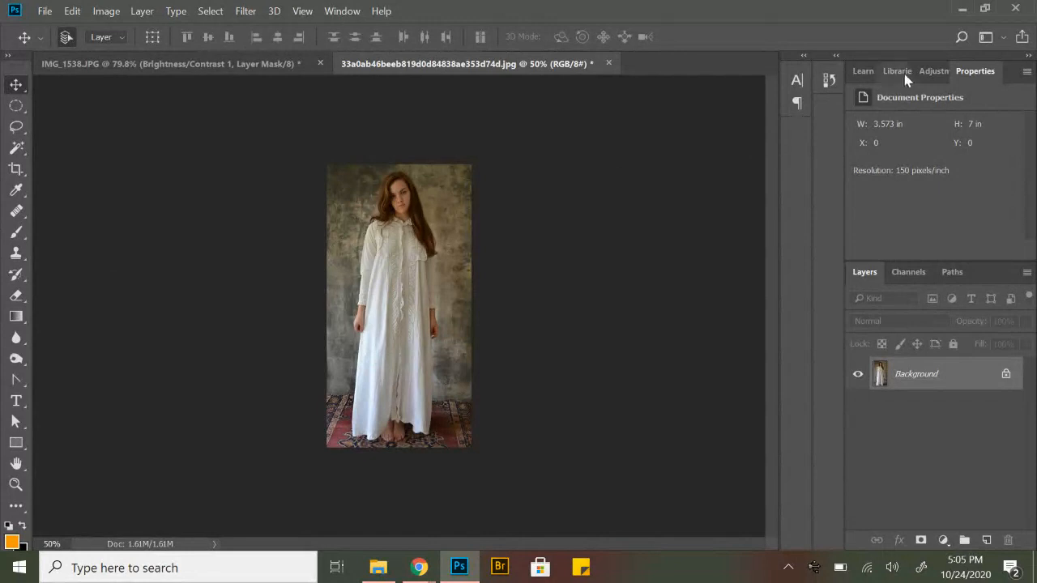
mouse_move(919, 138)
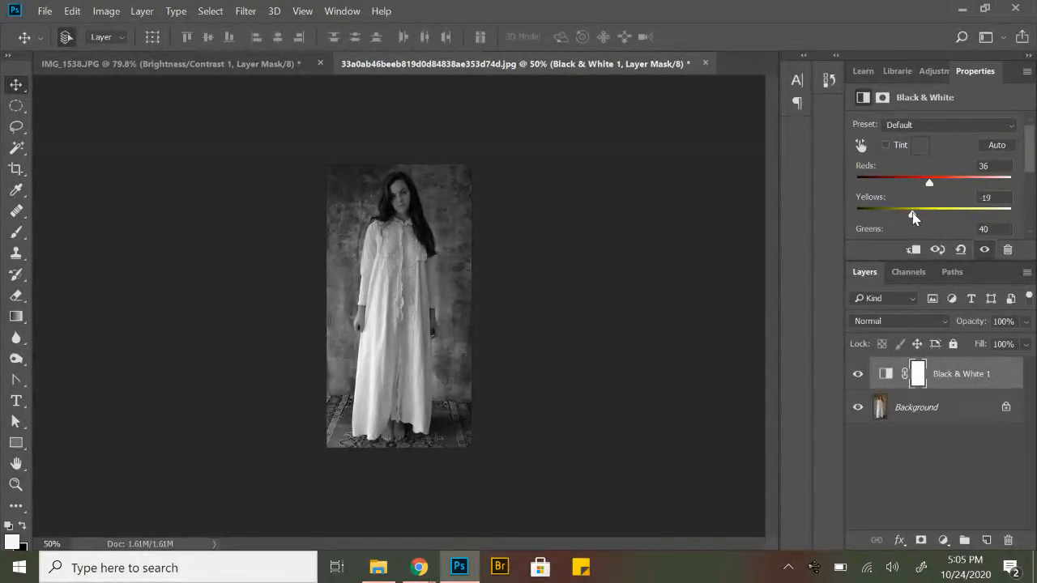
drag(930, 214, 922, 214)
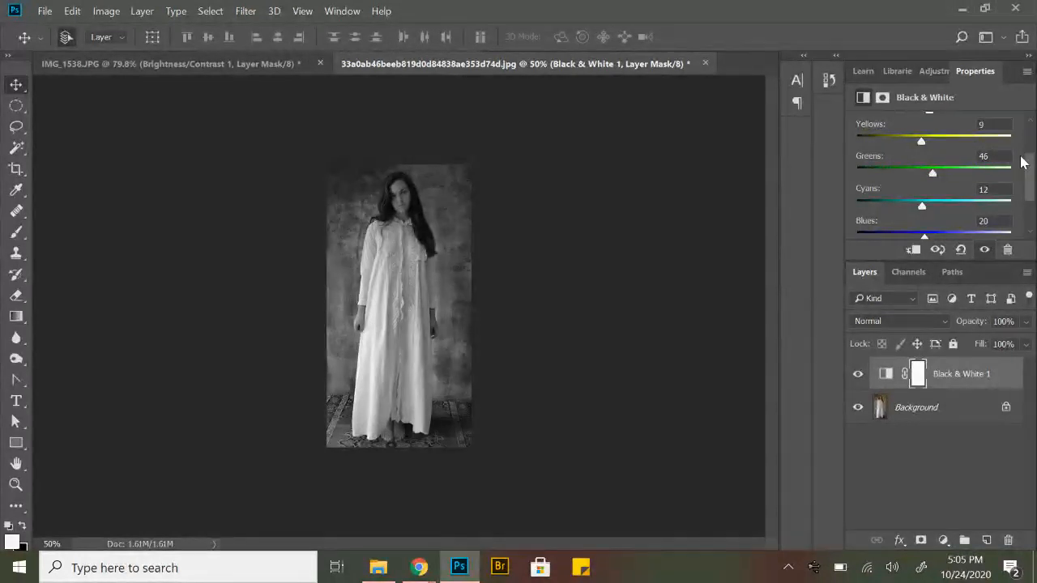
scroll(down, 3)
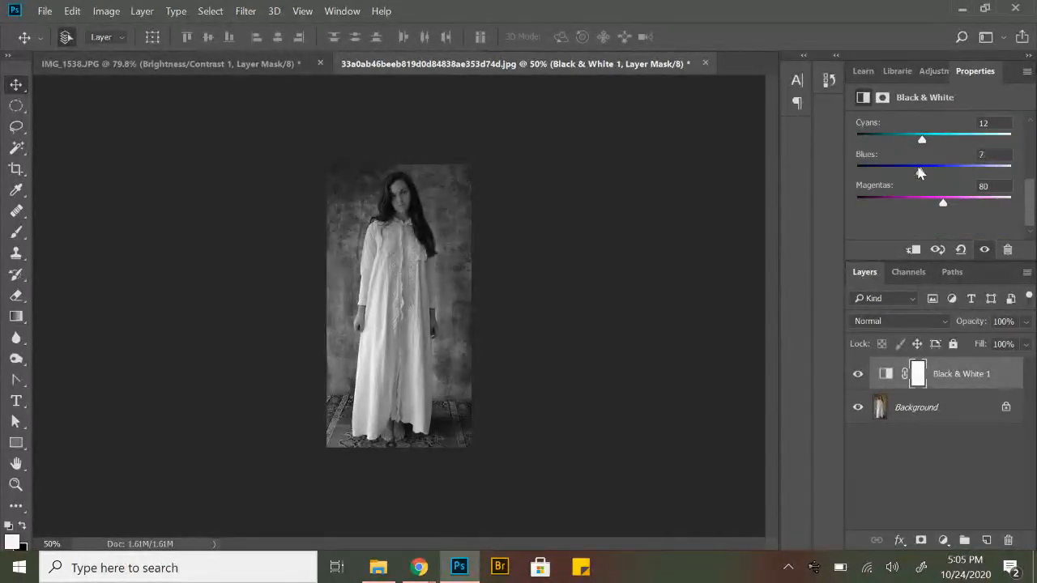
drag(922, 170, 928, 170)
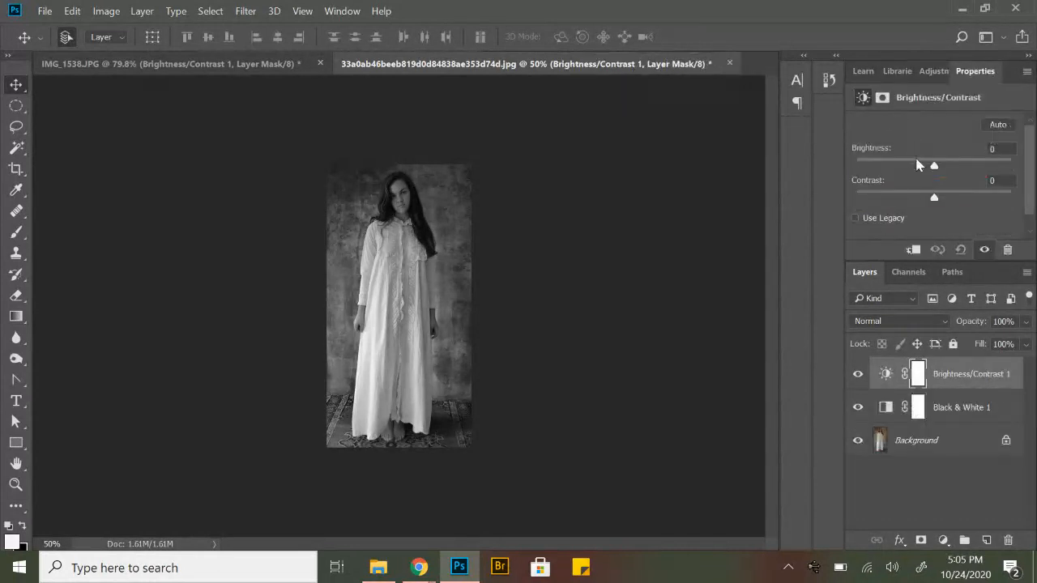
drag(920, 164, 933, 165)
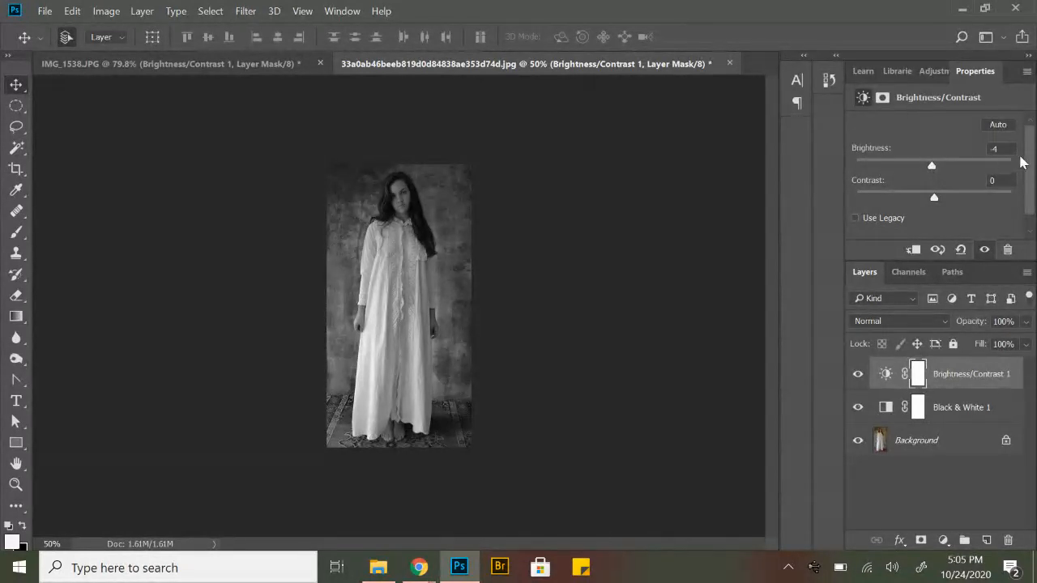
mouse_move(943, 111)
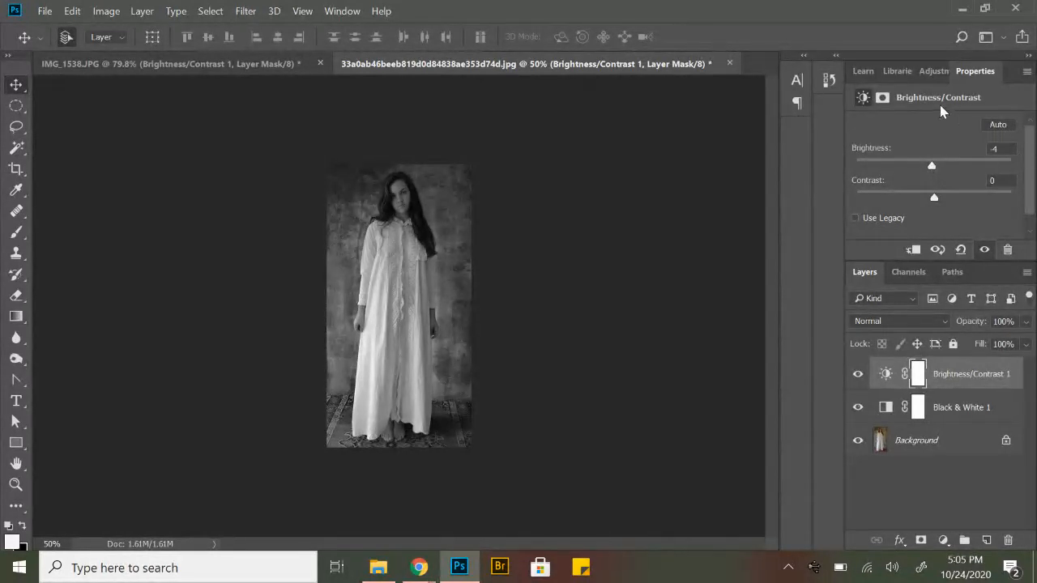
Add a second Black & White layer with Tint enabled to the woman in white photo.
click(934, 70)
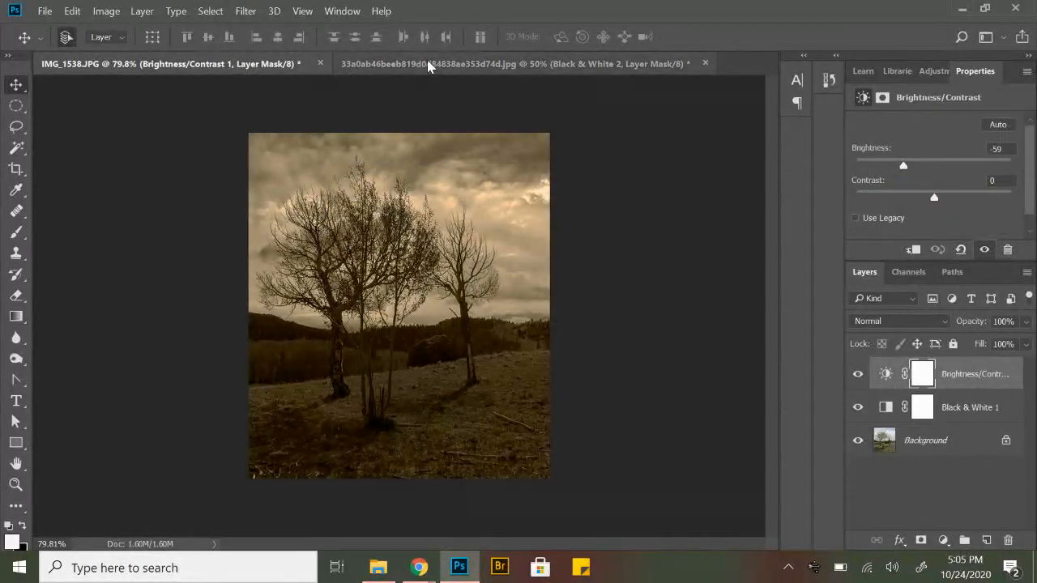
click(515, 64)
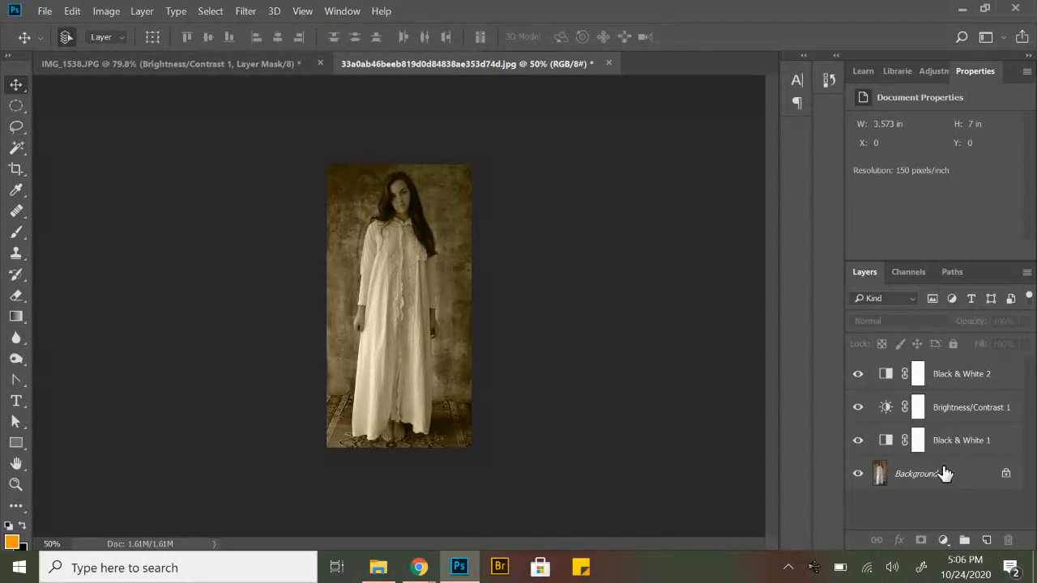
mouse_move(945, 473)
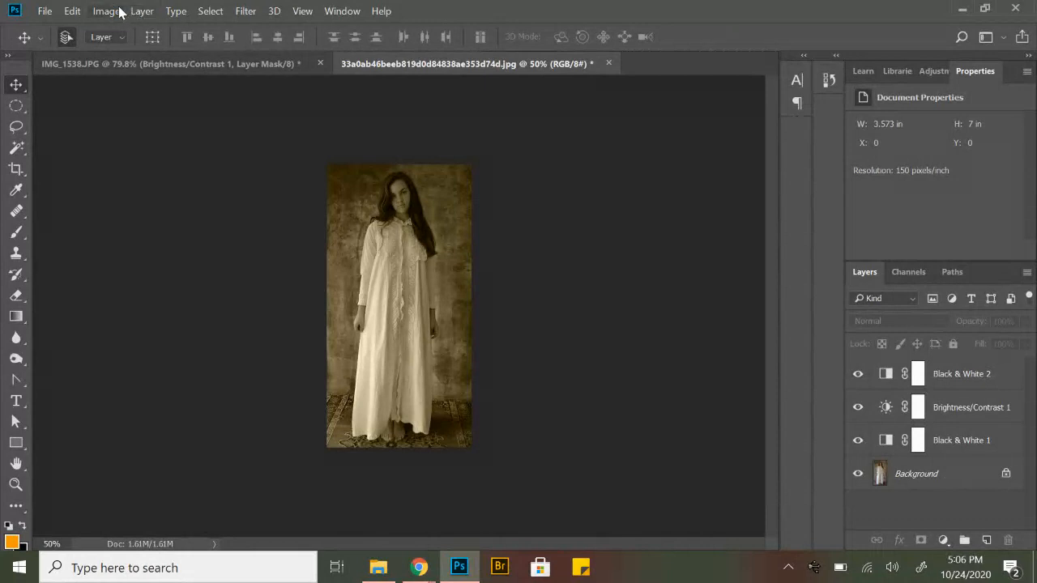
Start copying the toned woman photo from the Edit menu.
click(142, 11)
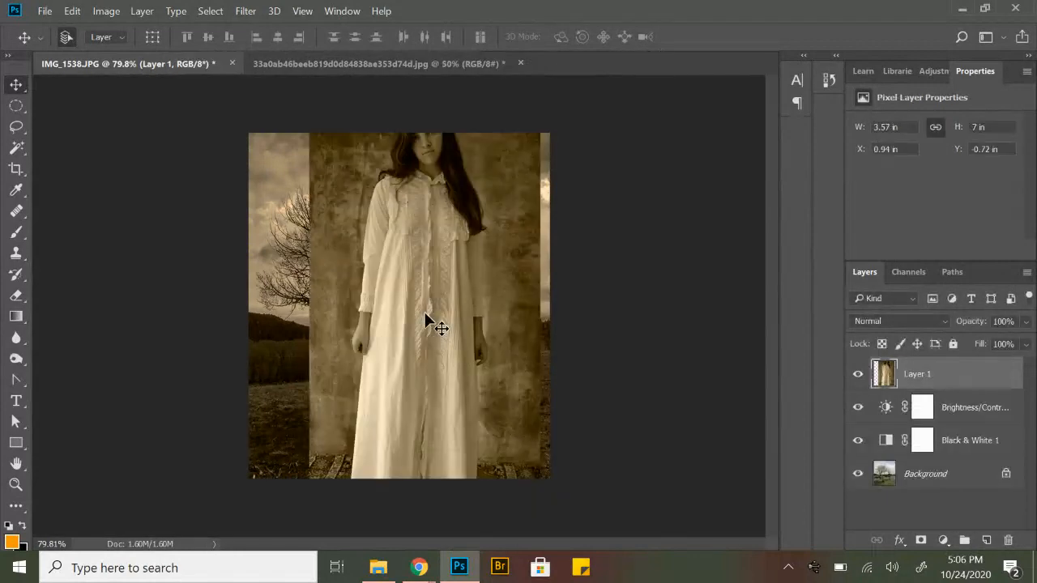
Reposition the pasted woman layer lower and among the trees in IMG_1538.JPG.
drag(429, 320, 446, 375)
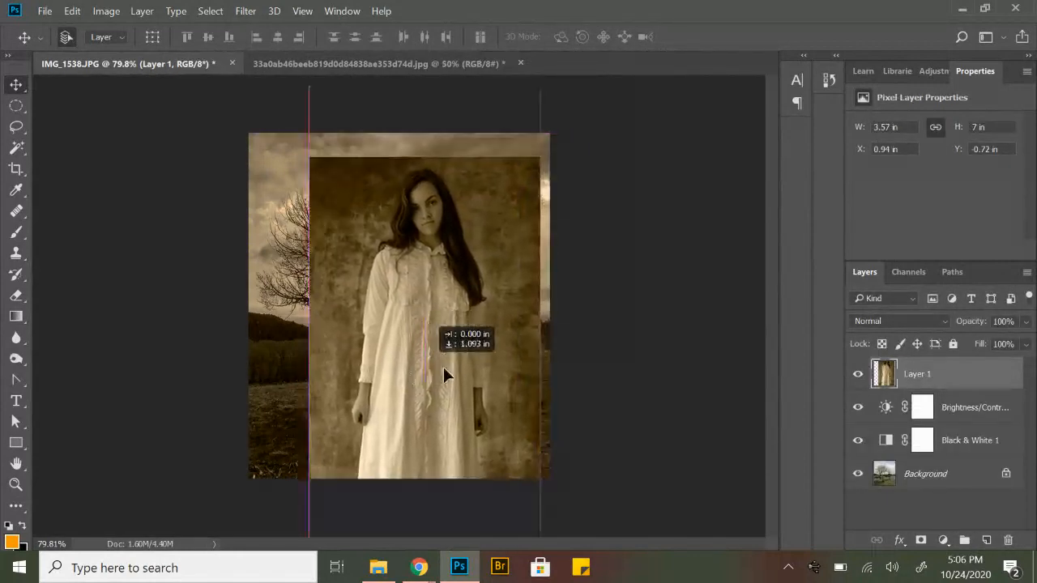
drag(446, 377, 397, 248)
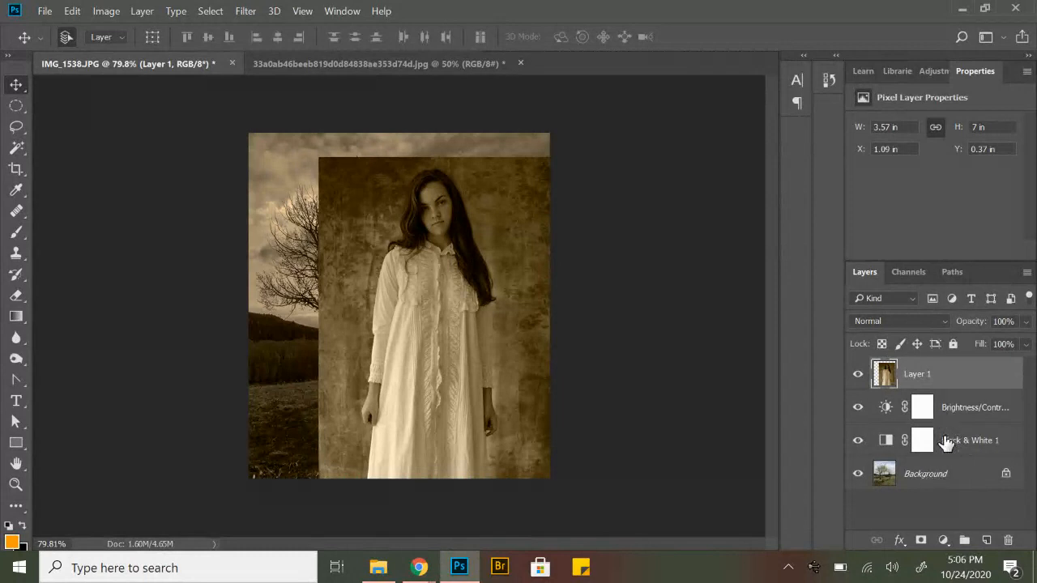
mouse_move(640, 283)
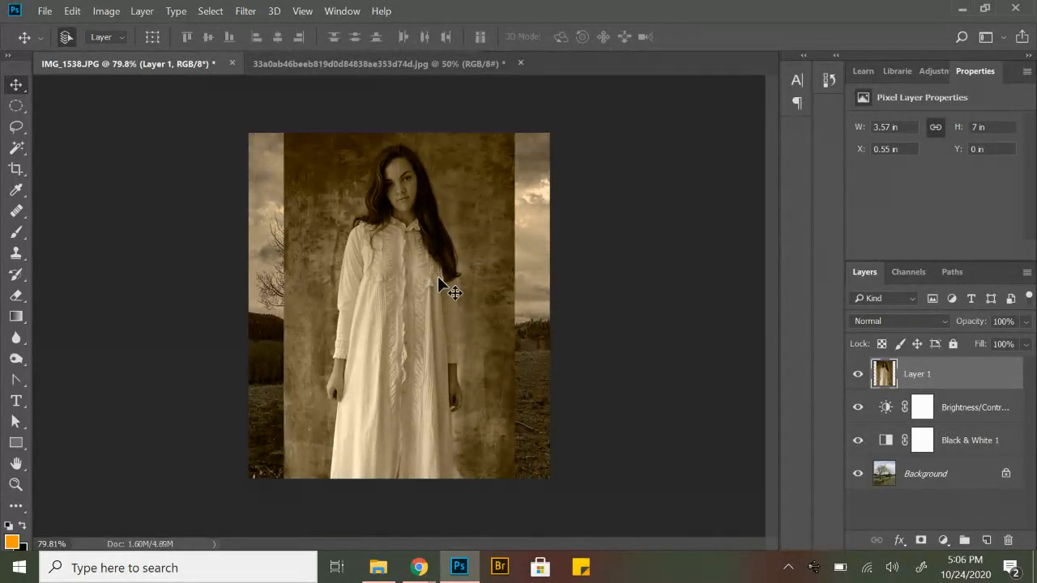
mouse_move(429, 280)
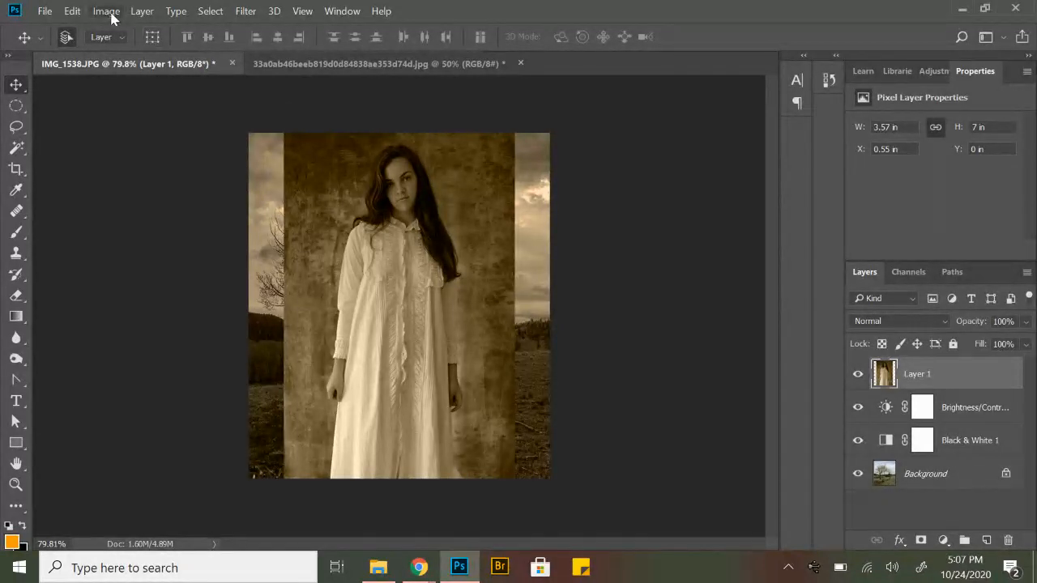
mouse_move(72, 10)
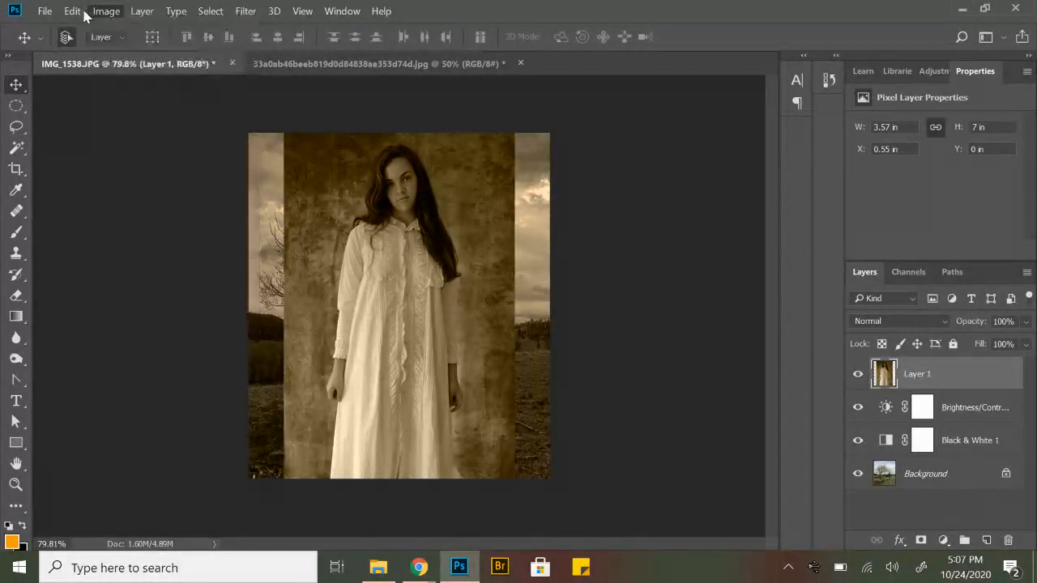
Start Free Transform on Layer 1 to shrink the woman to about 0.86 × 1.69 inches.
click(72, 10)
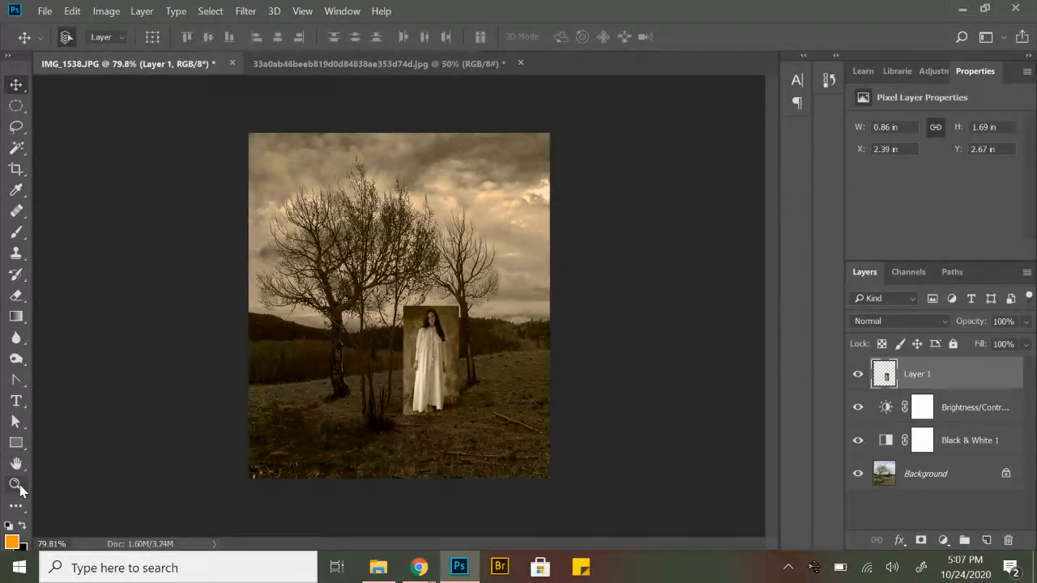
Zoom in on the small woman figure and pan to center her.
click(17, 484)
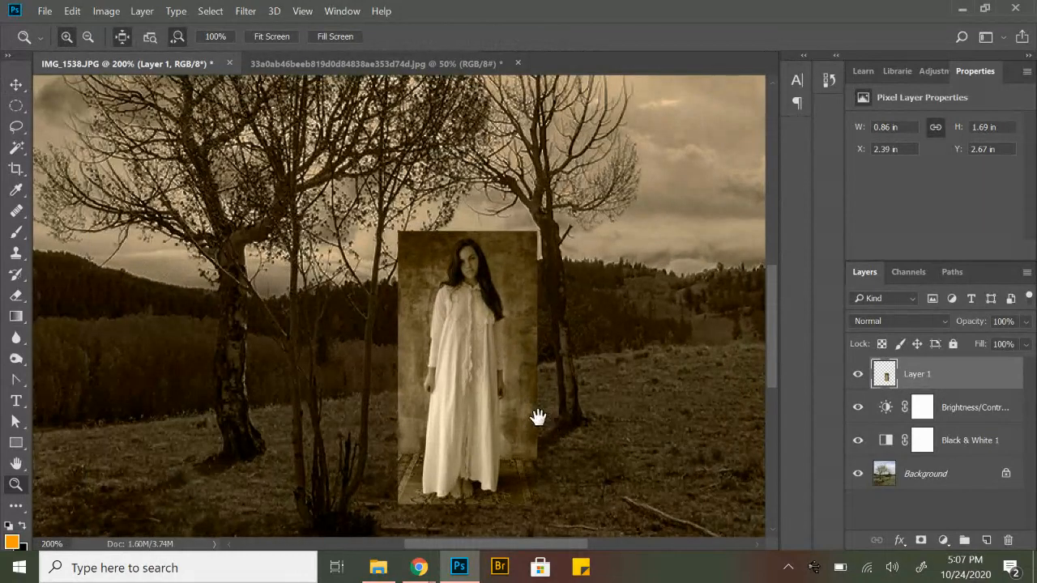
drag(539, 417, 479, 349)
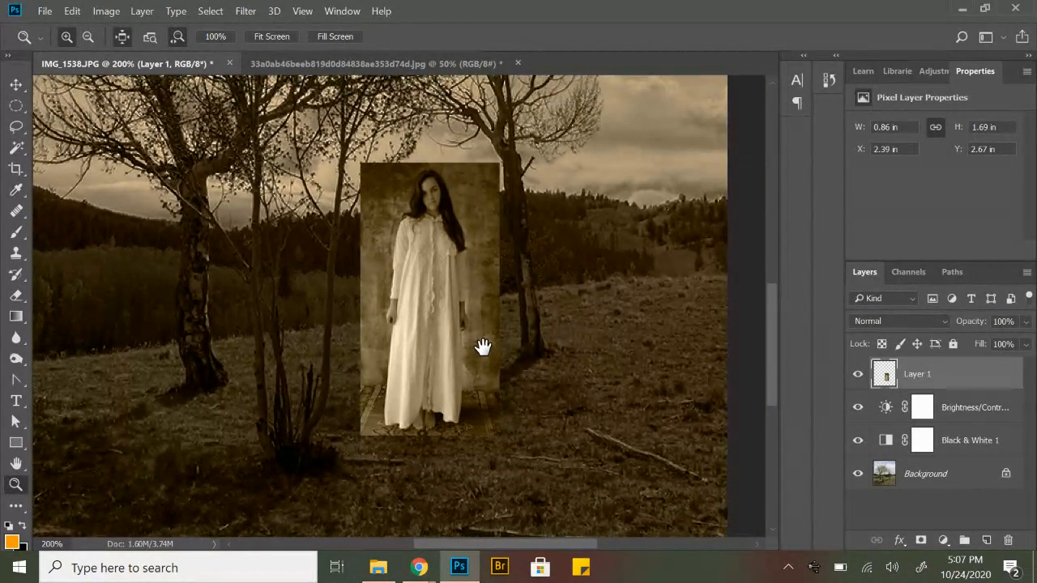
drag(484, 347, 498, 330)
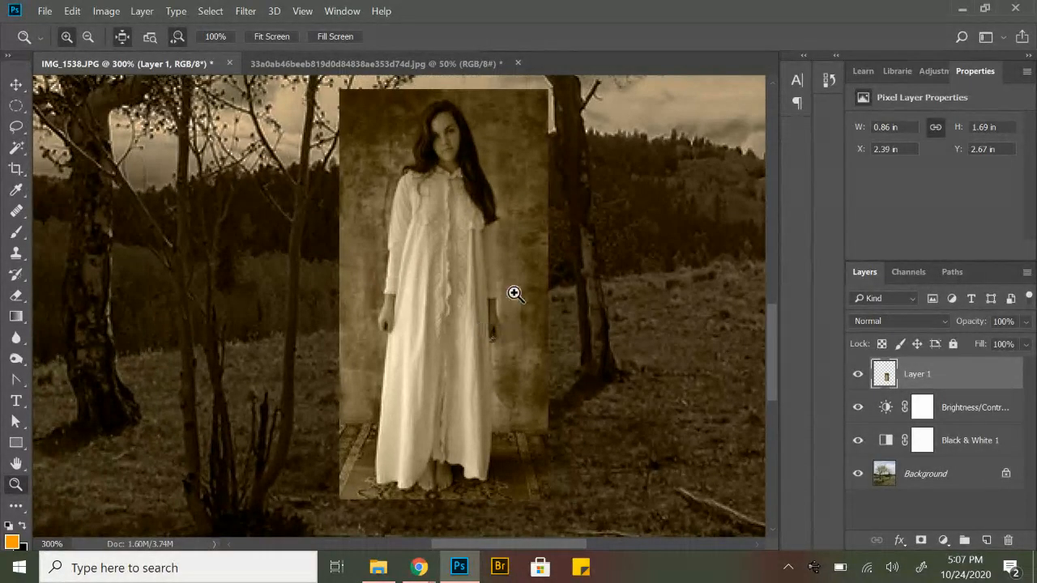
mouse_move(476, 257)
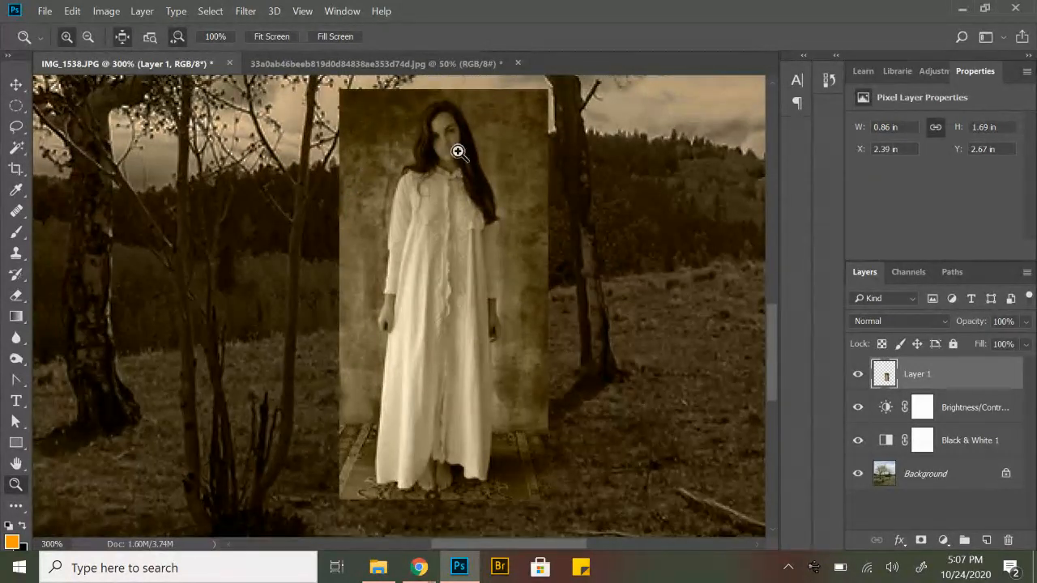
mouse_move(526, 247)
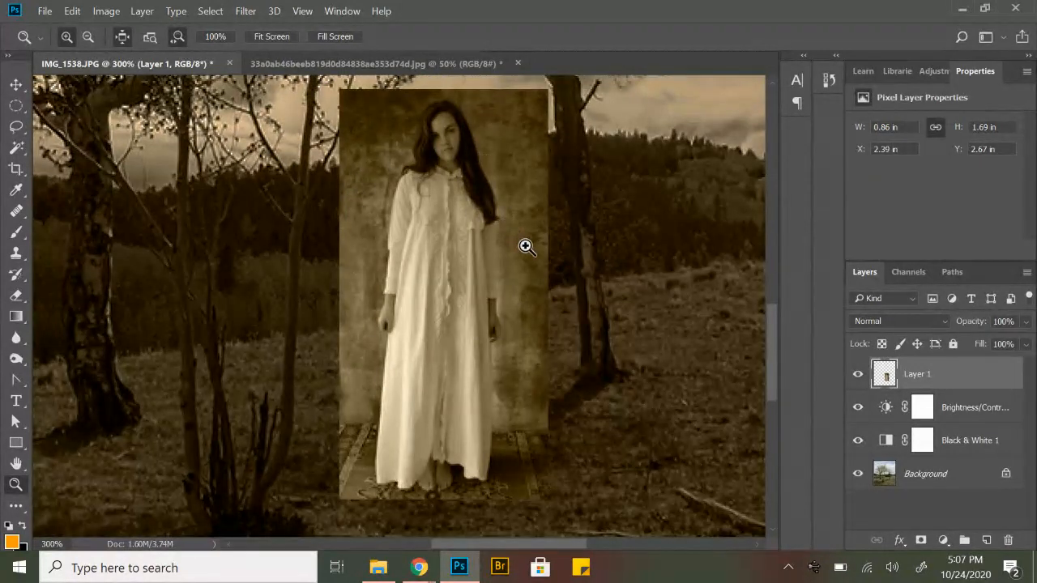
mouse_move(523, 170)
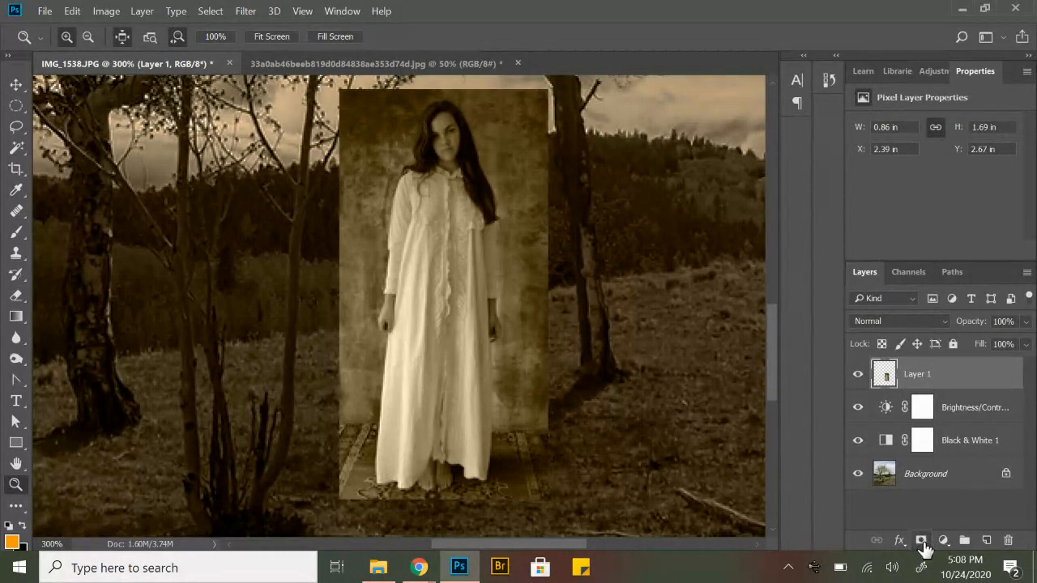
mouse_move(923, 551)
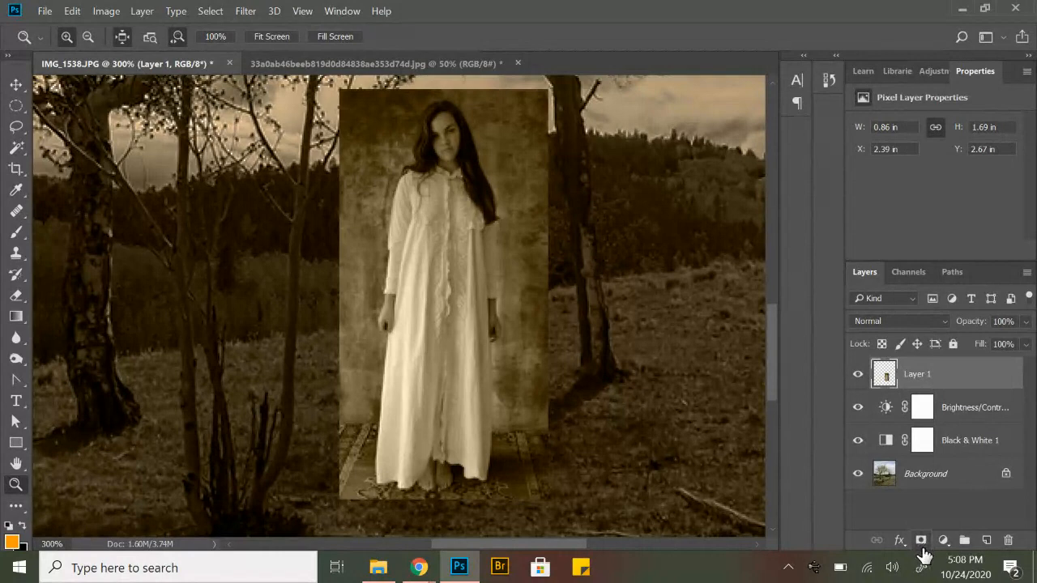
mouse_move(922, 540)
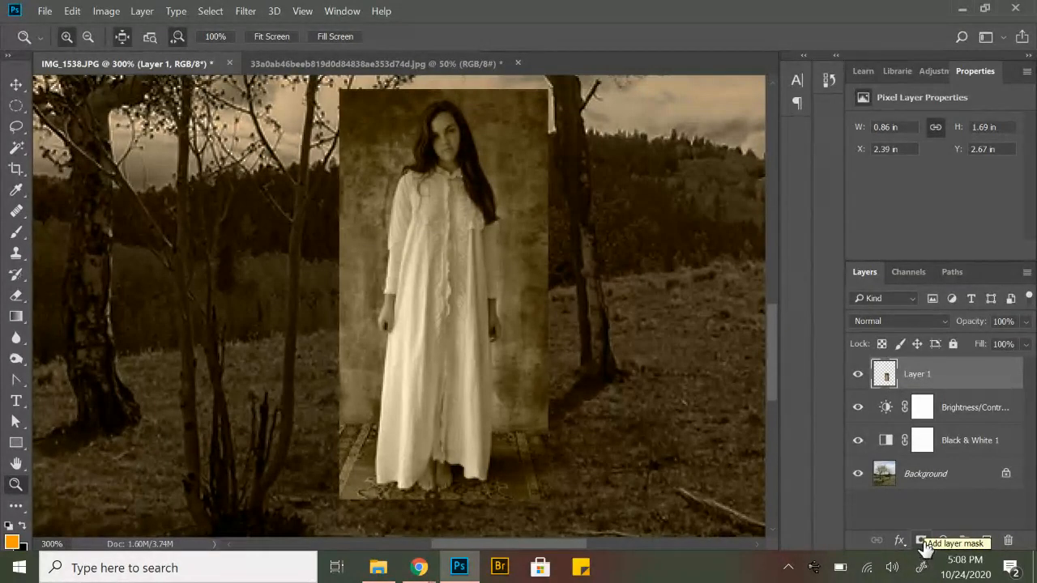
Attach a white layer mask to Layer 1, the woman layer.
click(921, 540)
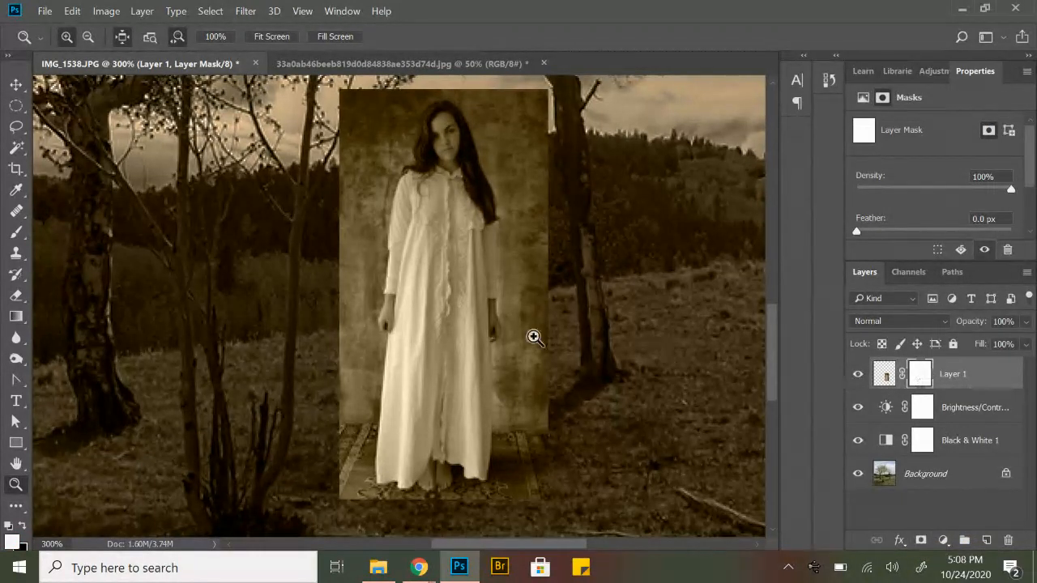
mouse_move(16, 233)
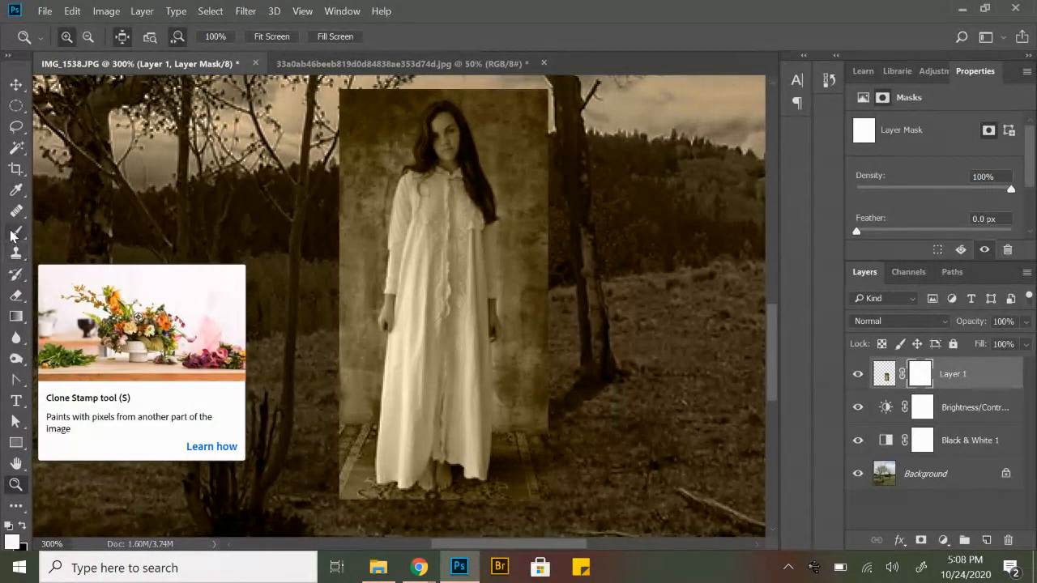
Paint black on the mask to hide the backdrop beside and above the woman.
click(16, 235)
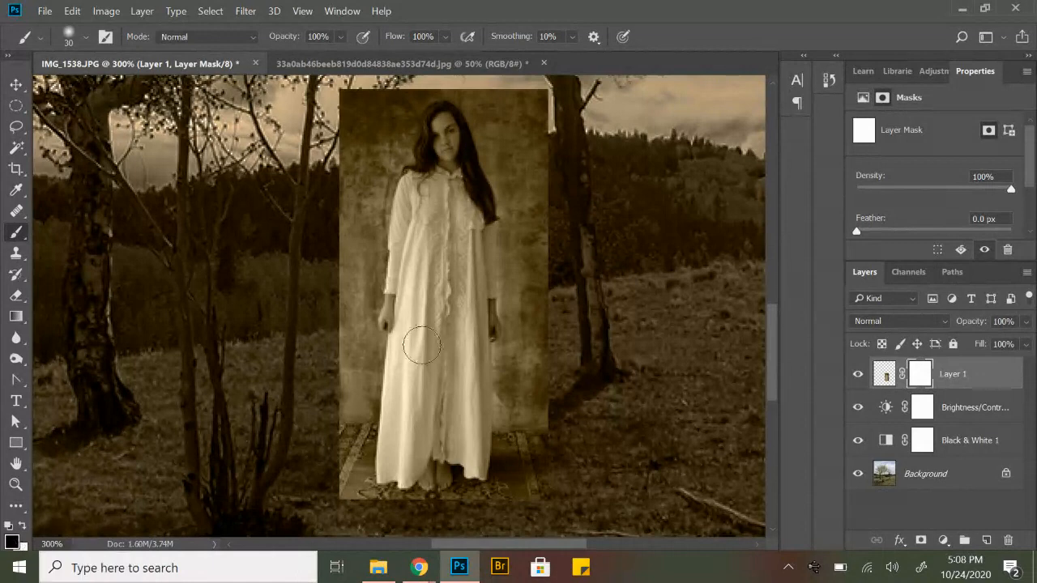
mouse_move(496, 123)
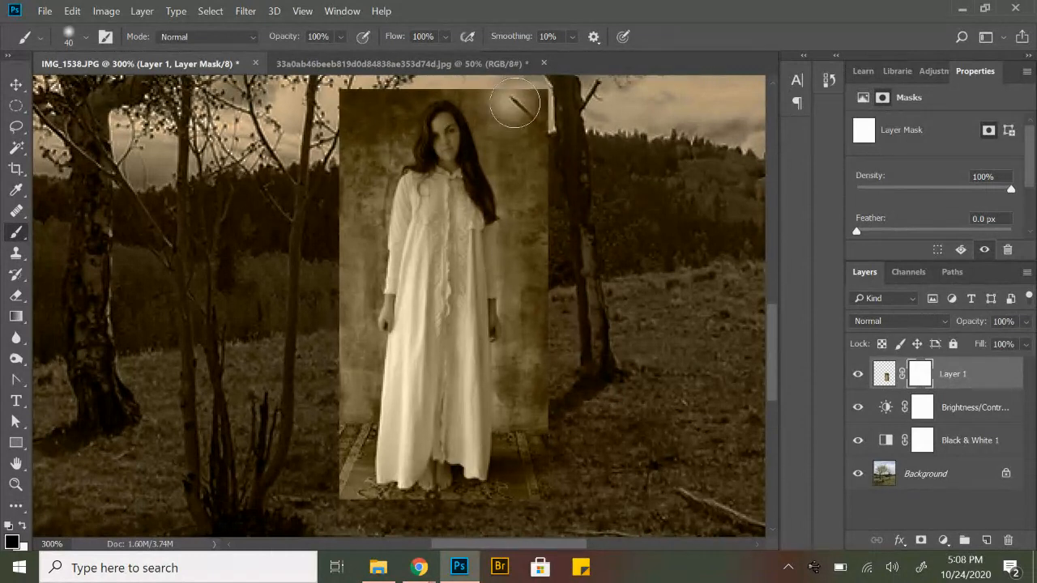
drag(514, 103, 539, 223)
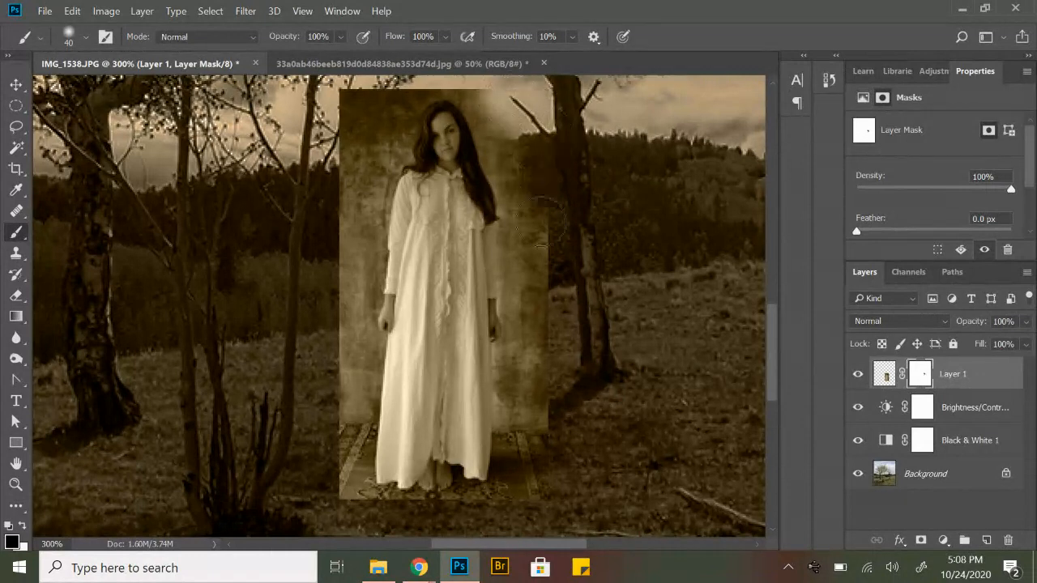
drag(518, 219, 535, 413)
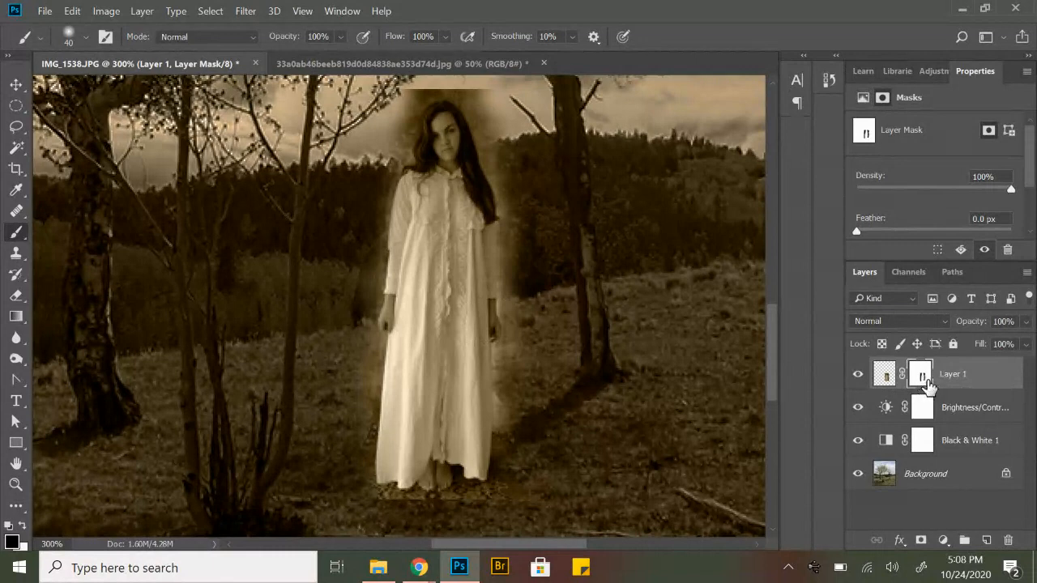
mouse_move(924, 378)
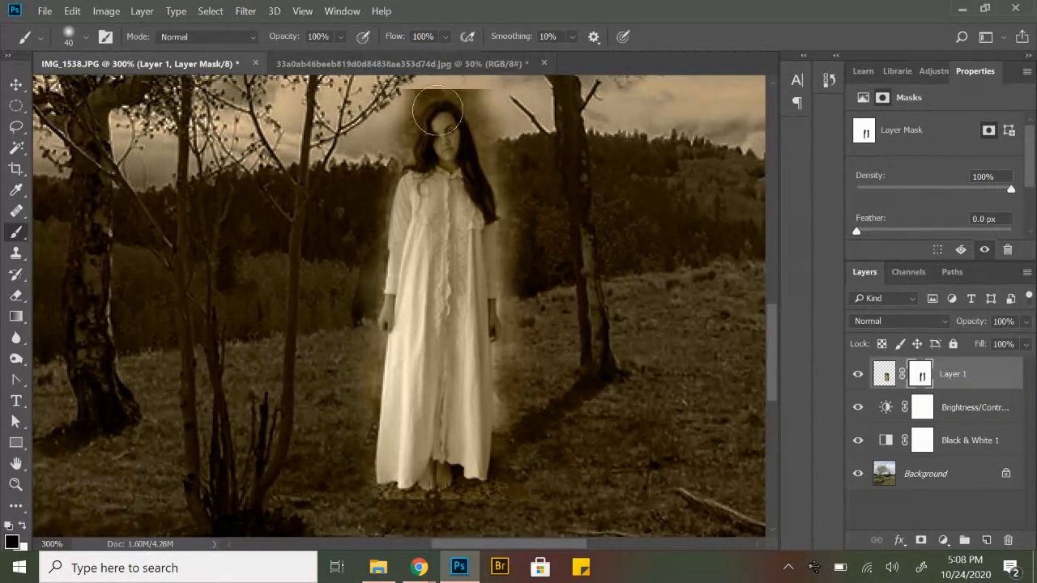
click(87, 37)
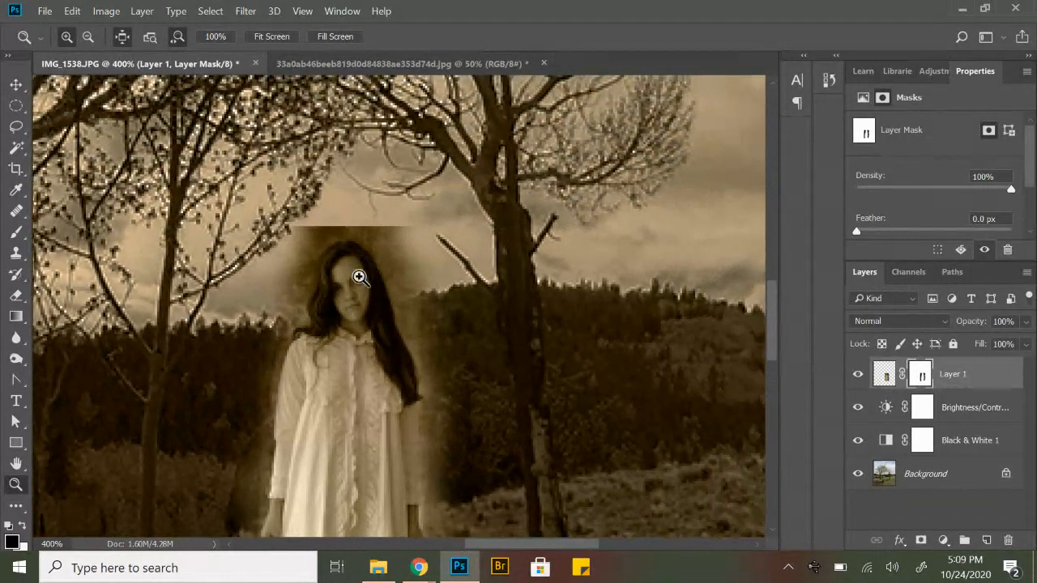
At 800% with a 10 px brush, mask backdrop around the hair and restore left strands.
click(359, 277)
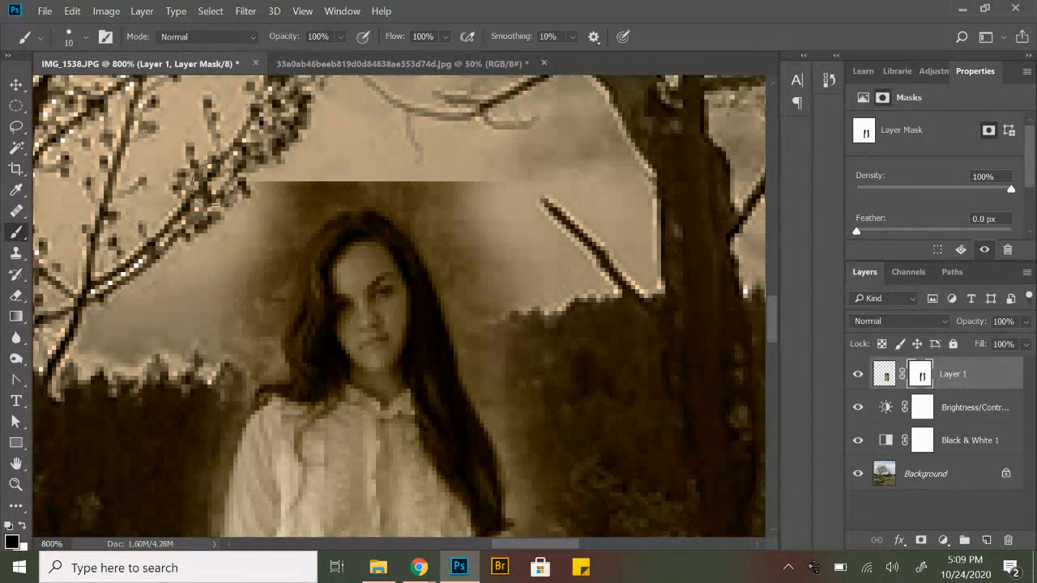
drag(219, 170, 304, 199)
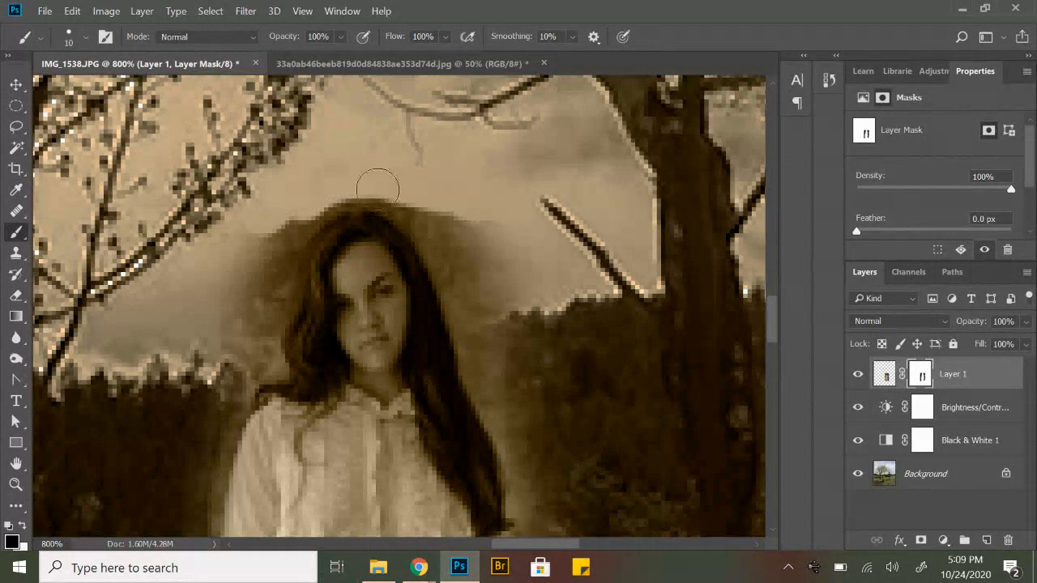
drag(377, 188, 513, 275)
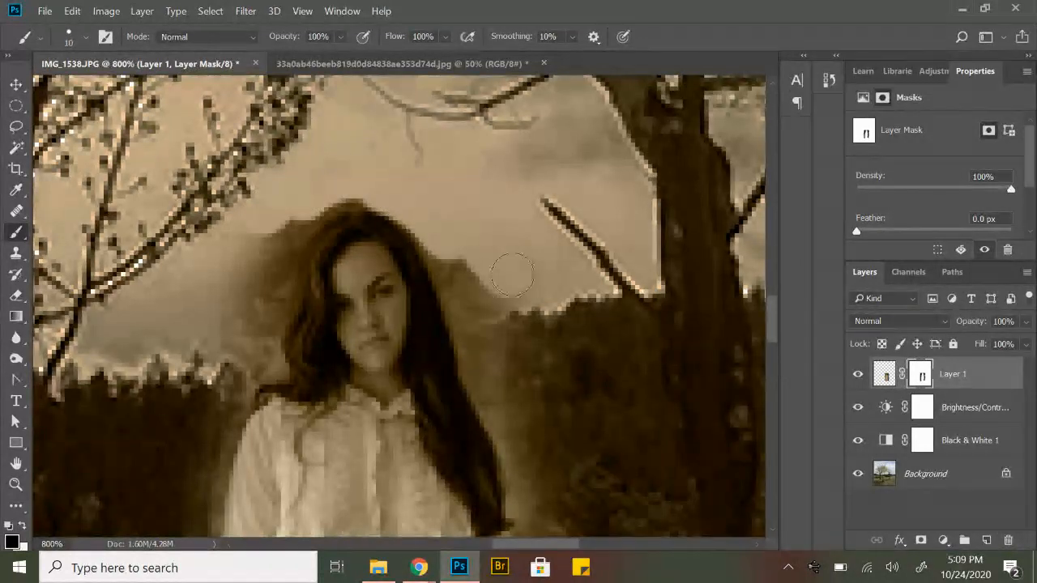
drag(515, 275, 470, 280)
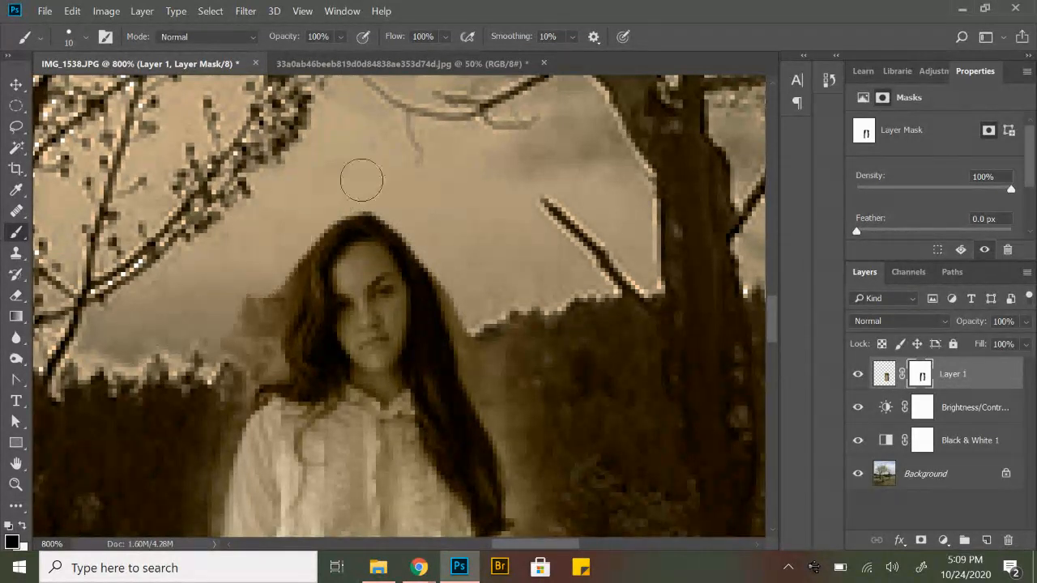
drag(361, 180, 271, 325)
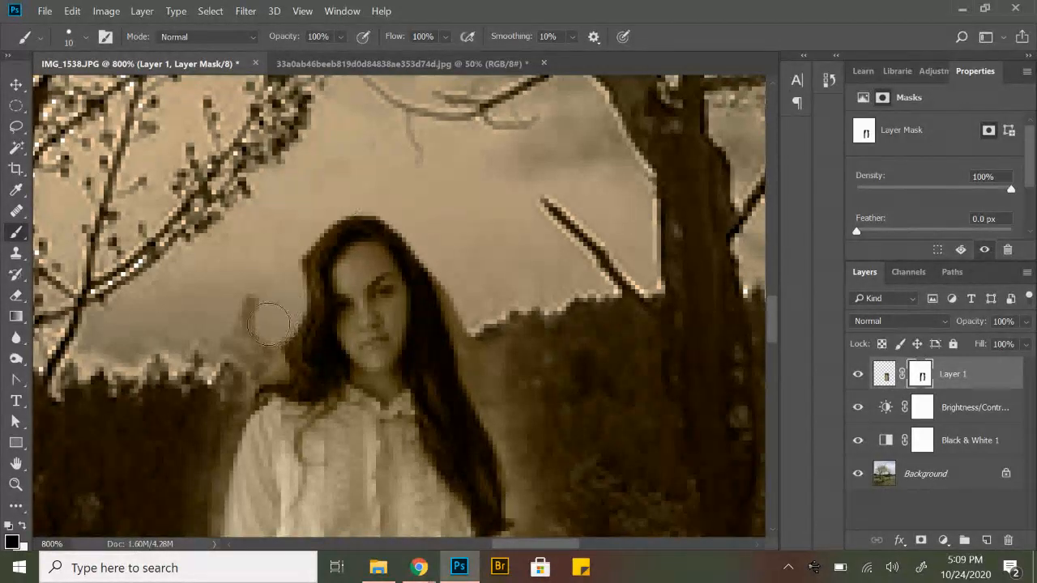
mouse_move(42, 437)
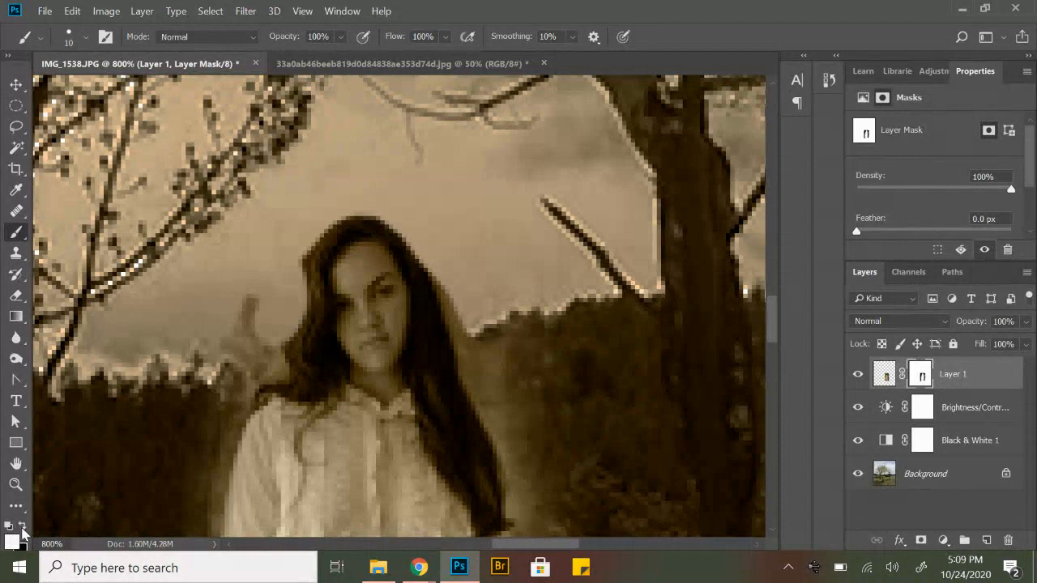
mouse_move(326, 273)
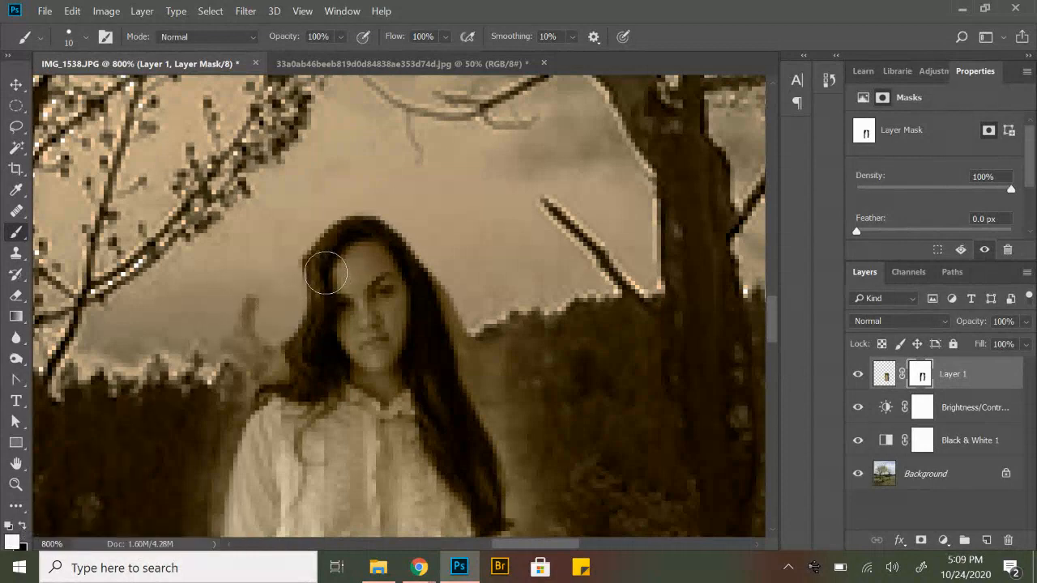
drag(326, 273, 312, 309)
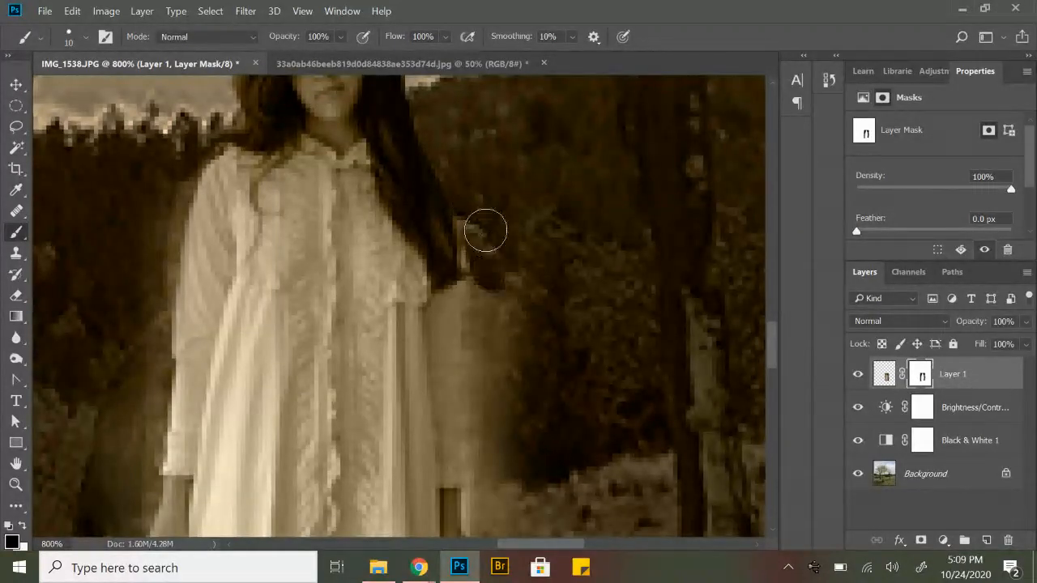
Mask the leftover background beside the woman's arm, hand and dress.
drag(486, 231, 468, 330)
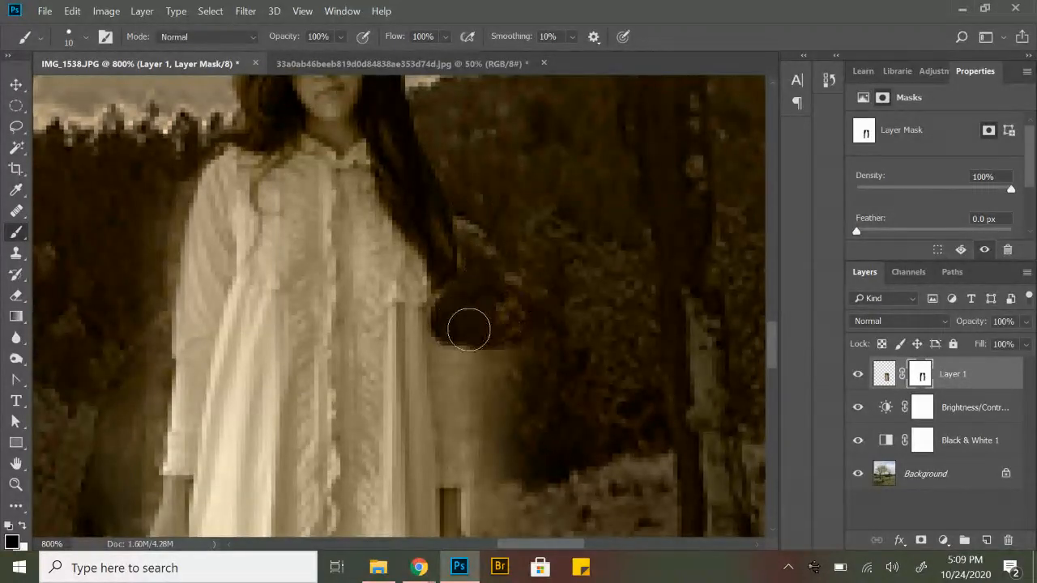
drag(468, 330, 450, 456)
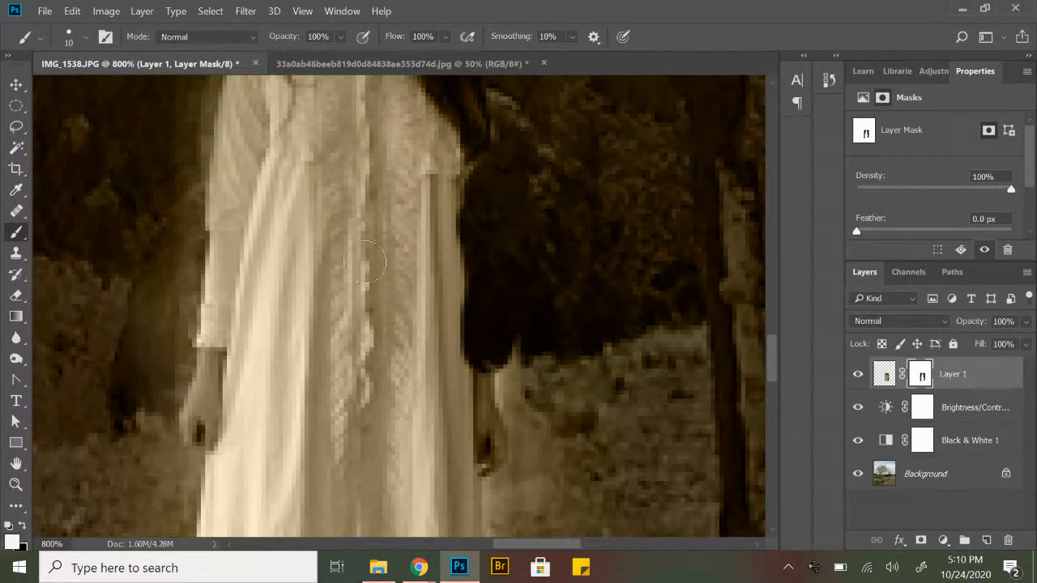
drag(365, 260, 482, 409)
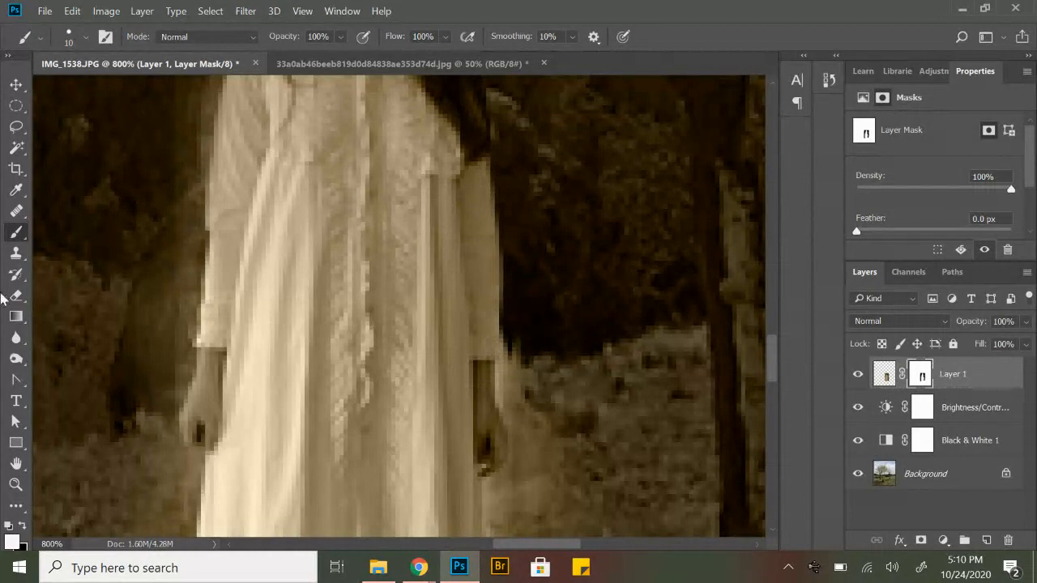
mouse_move(557, 362)
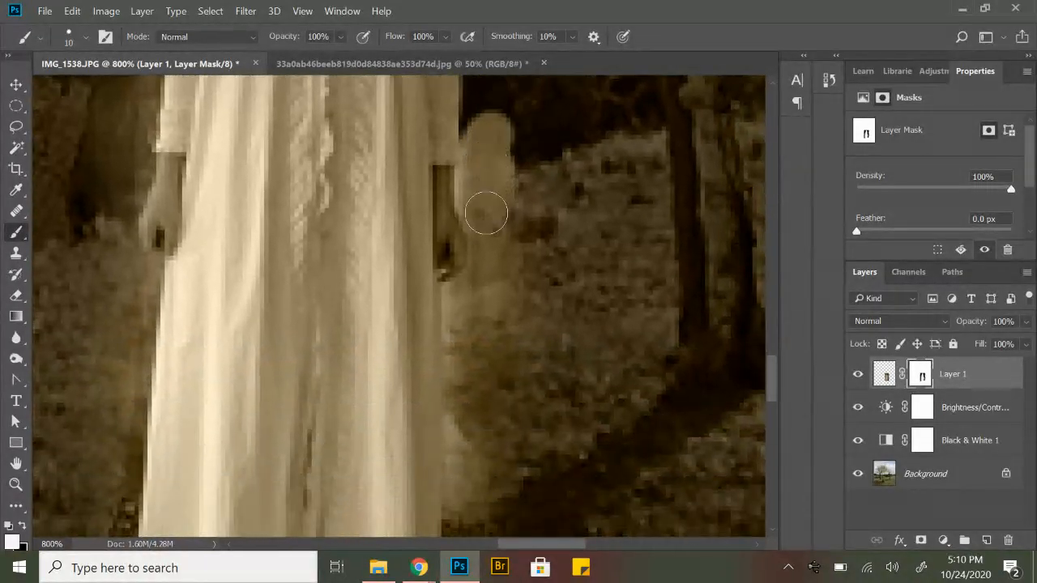
drag(486, 214, 543, 192)
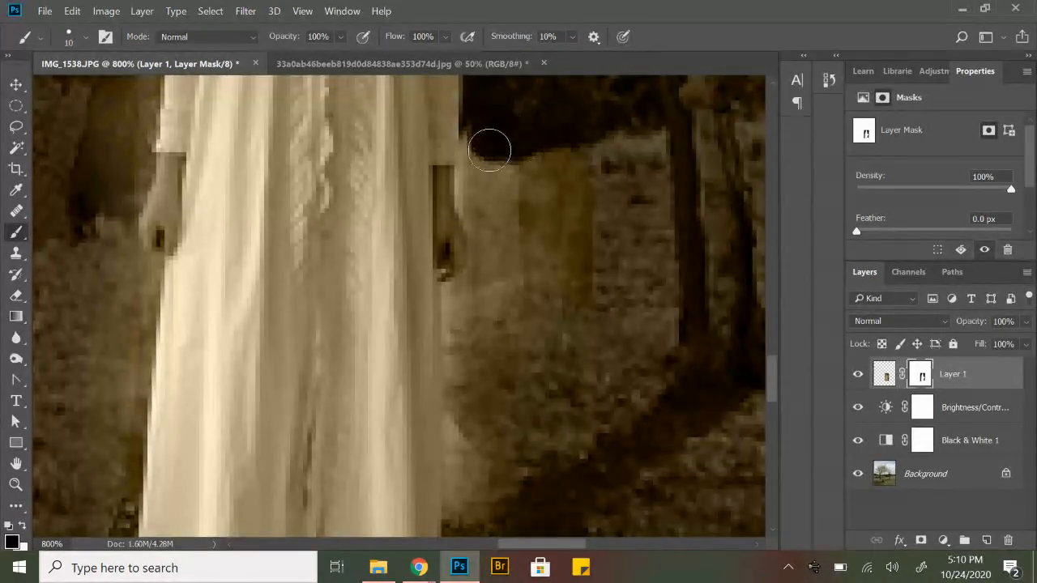
drag(490, 150, 581, 281)
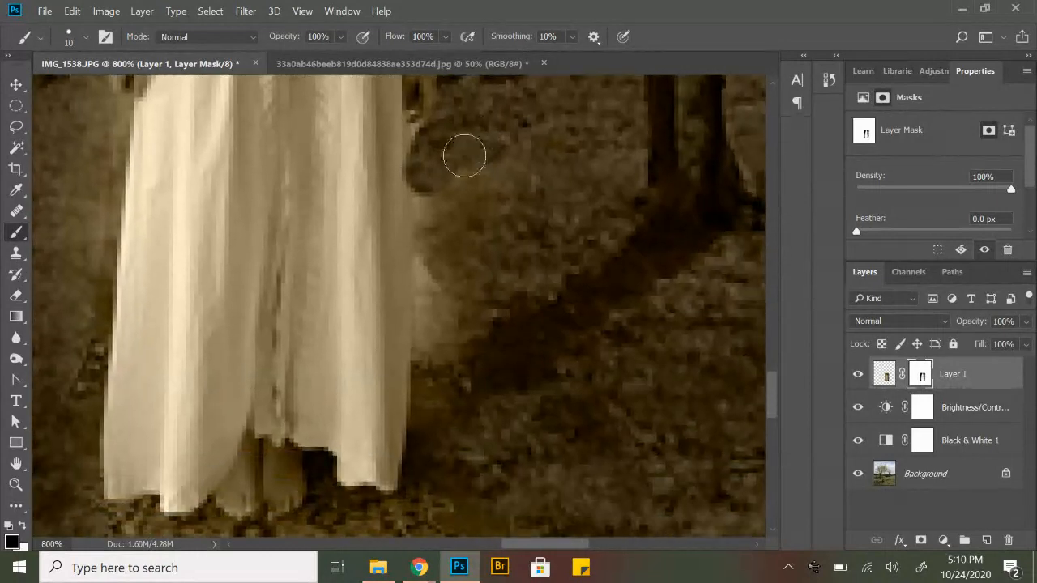
Mask the leftover ground below the dress hem and background left of the woman.
drag(465, 155, 449, 455)
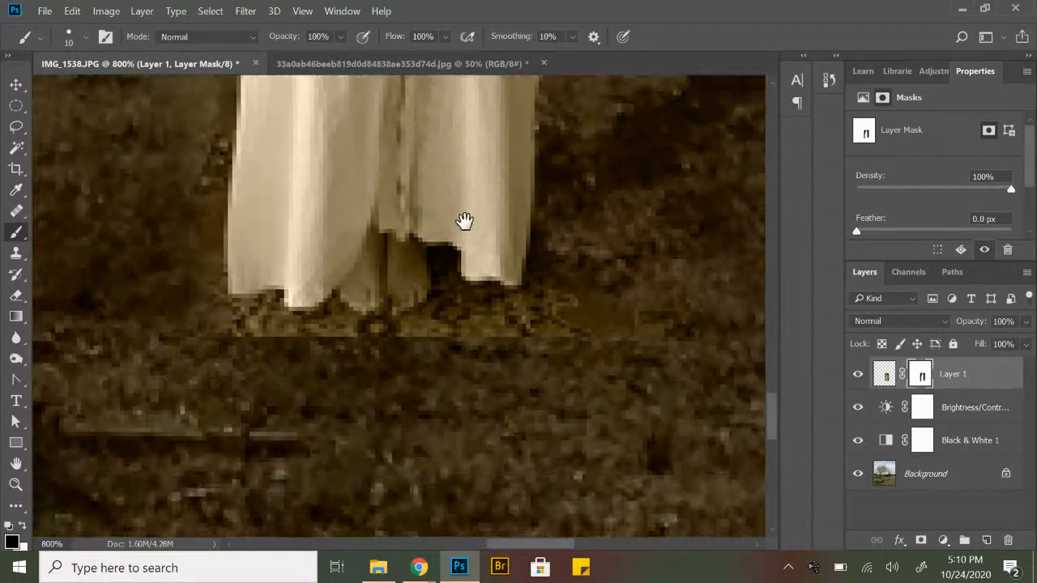
click(486, 304)
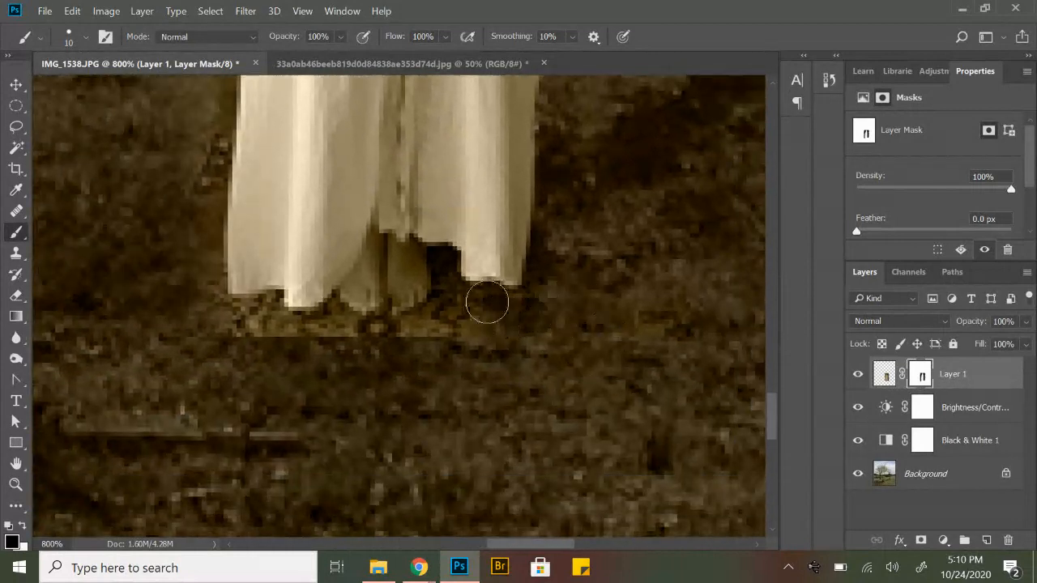
drag(488, 302, 350, 328)
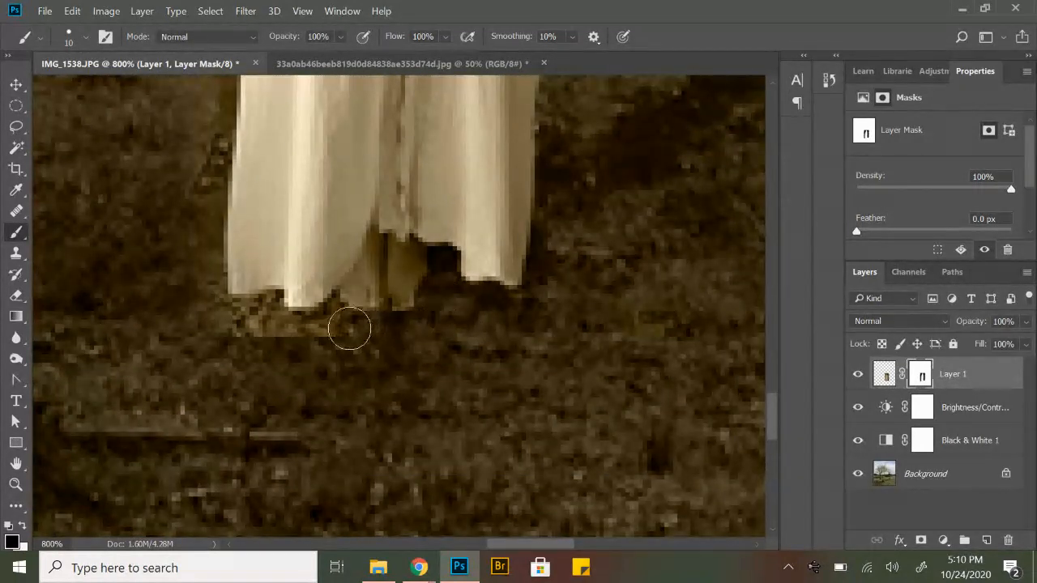
drag(350, 328, 213, 275)
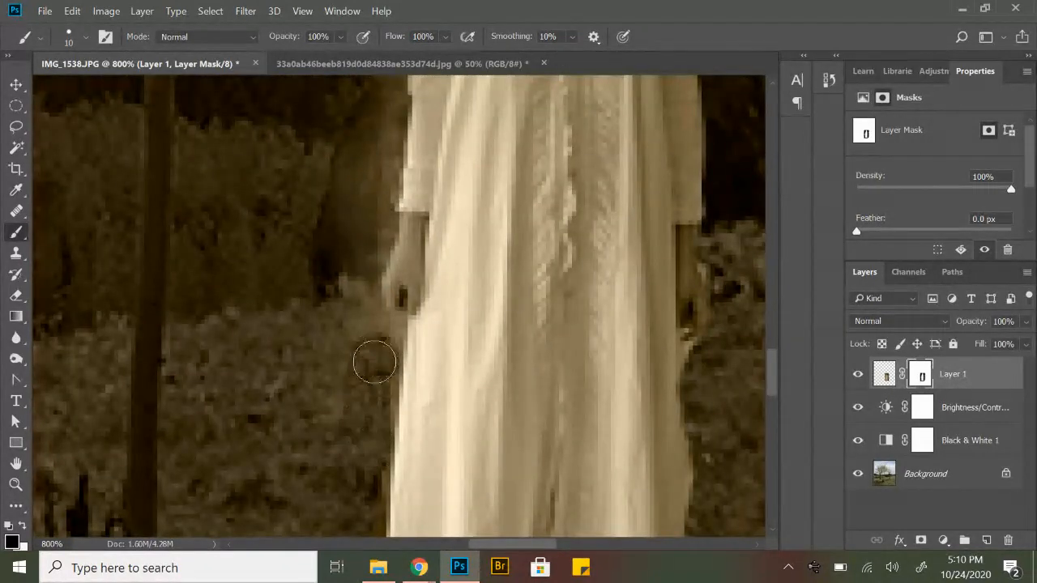
drag(374, 362, 381, 336)
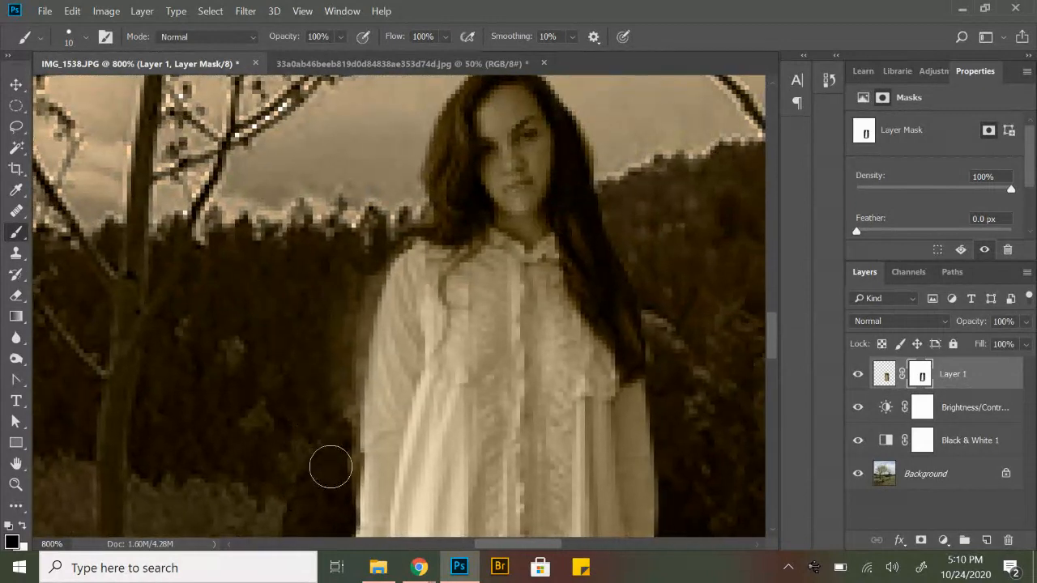
drag(330, 465, 359, 292)
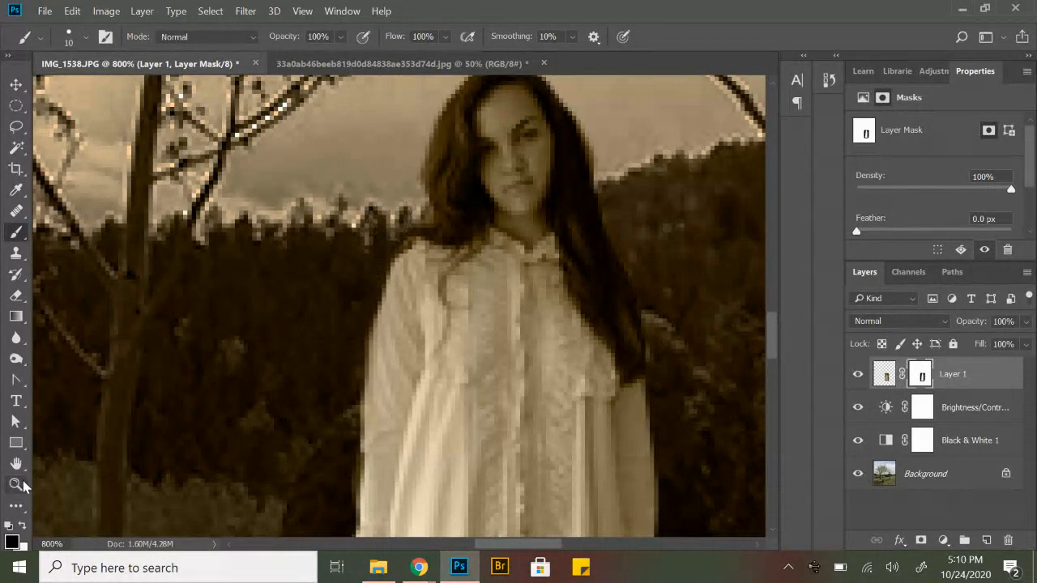
click(269, 37)
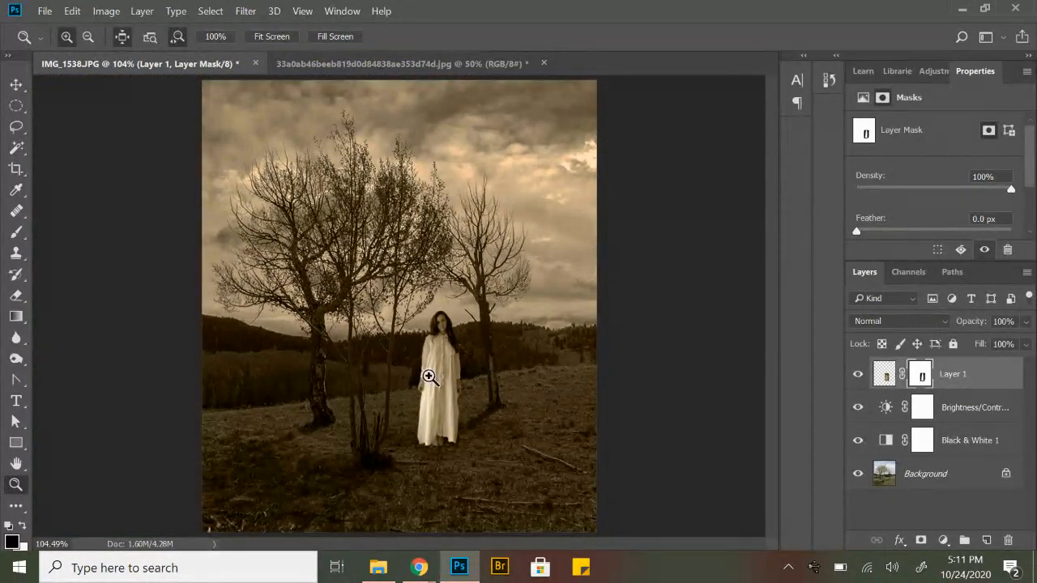
click(71, 11)
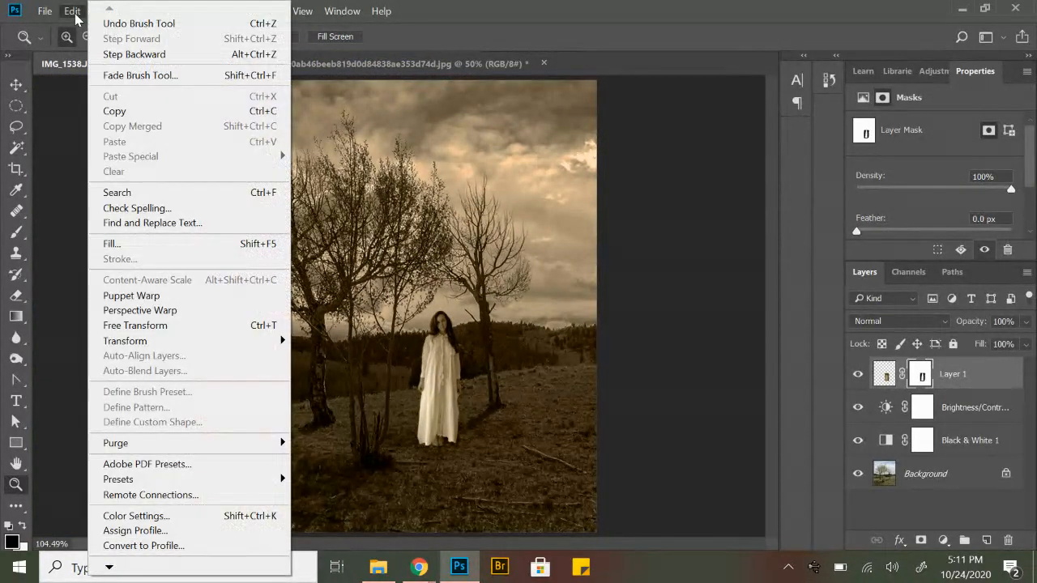
mouse_move(125, 340)
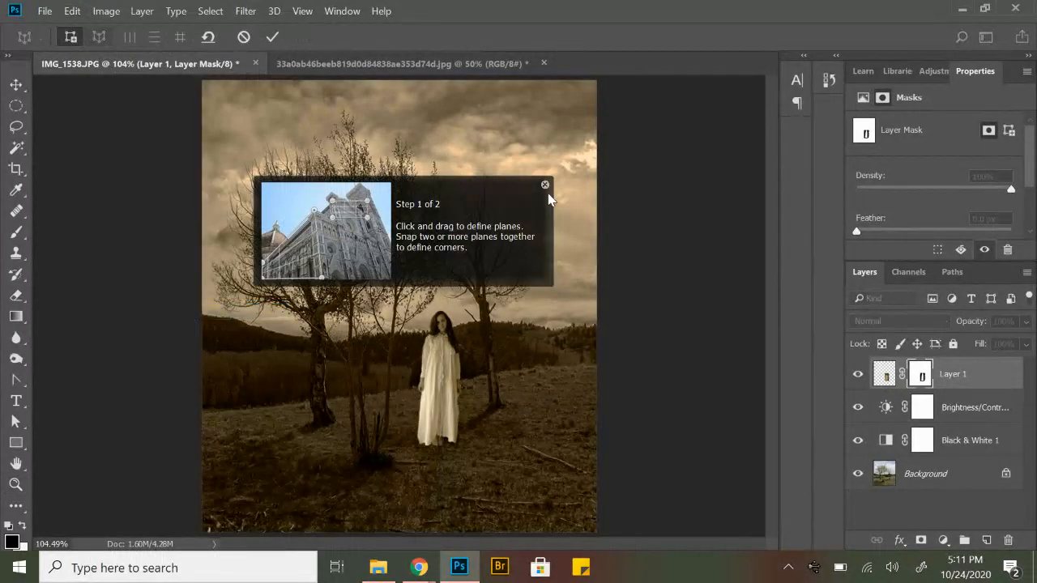
click(545, 186)
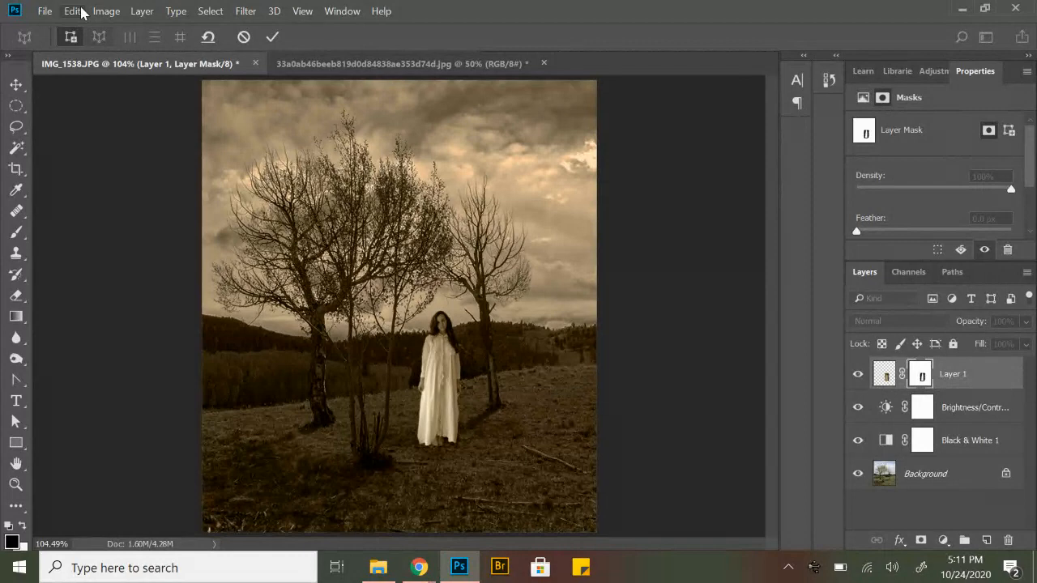
mouse_move(875, 389)
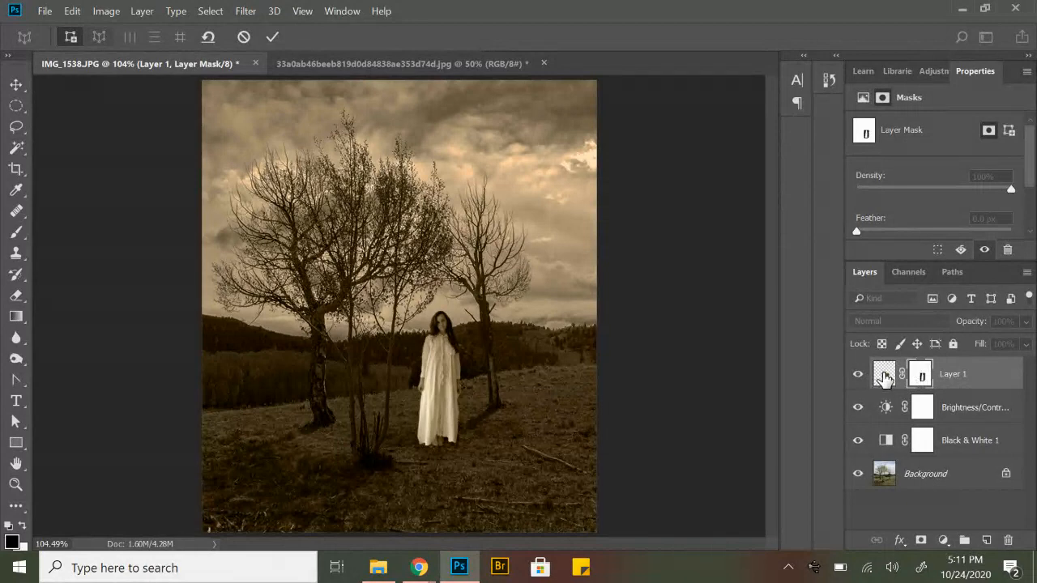
mouse_move(885, 374)
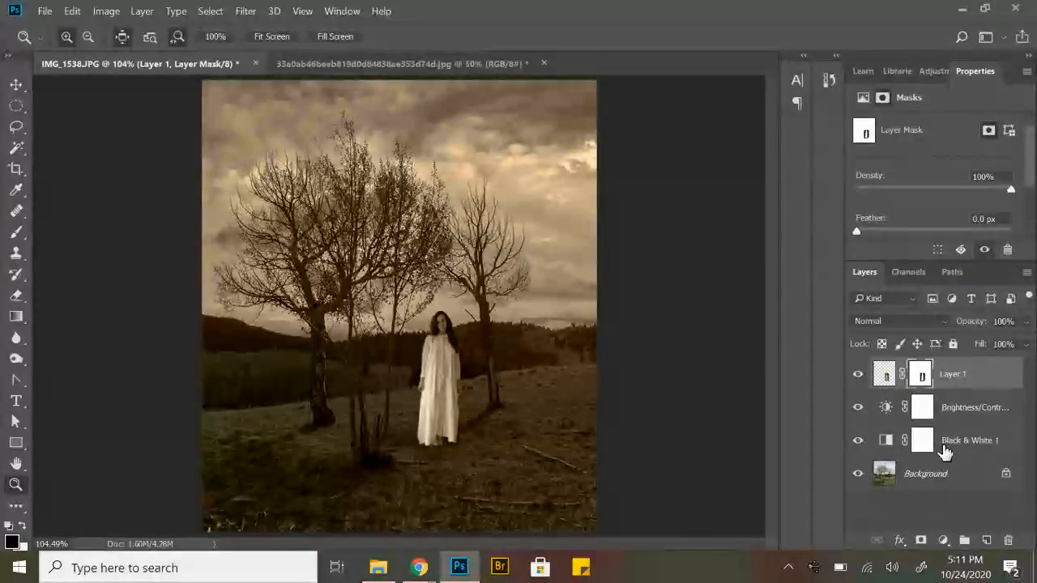
click(884, 373)
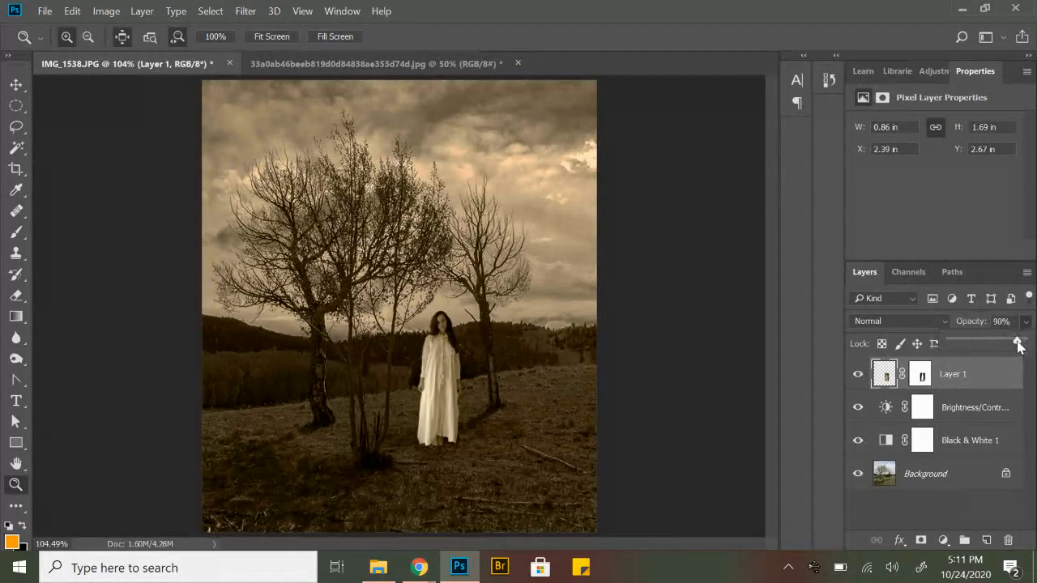
Set Layer 1 opacity to 54% so the landscape shows through the woman.
drag(1019, 343, 998, 343)
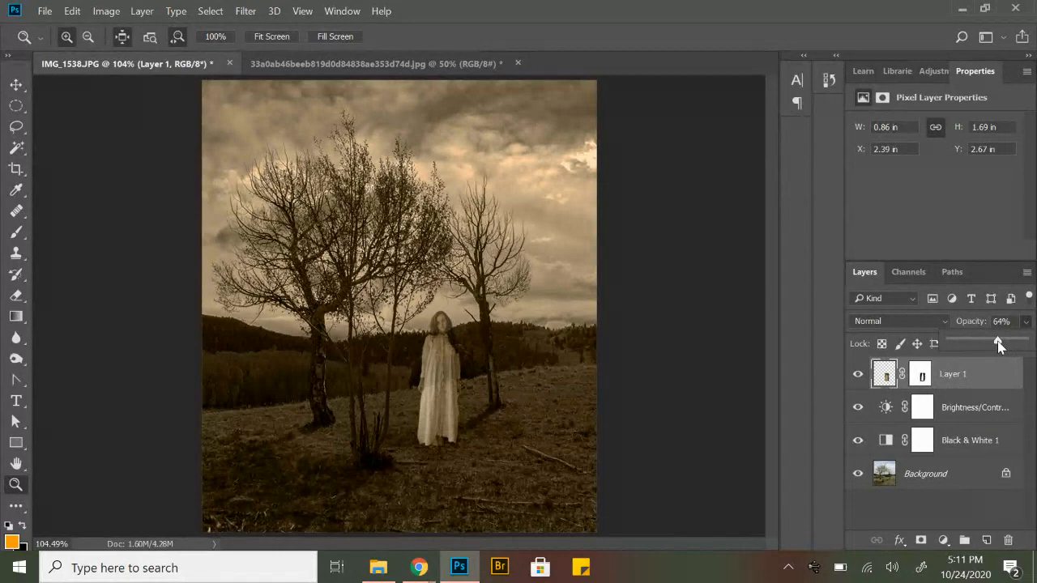
drag(997, 340, 990, 340)
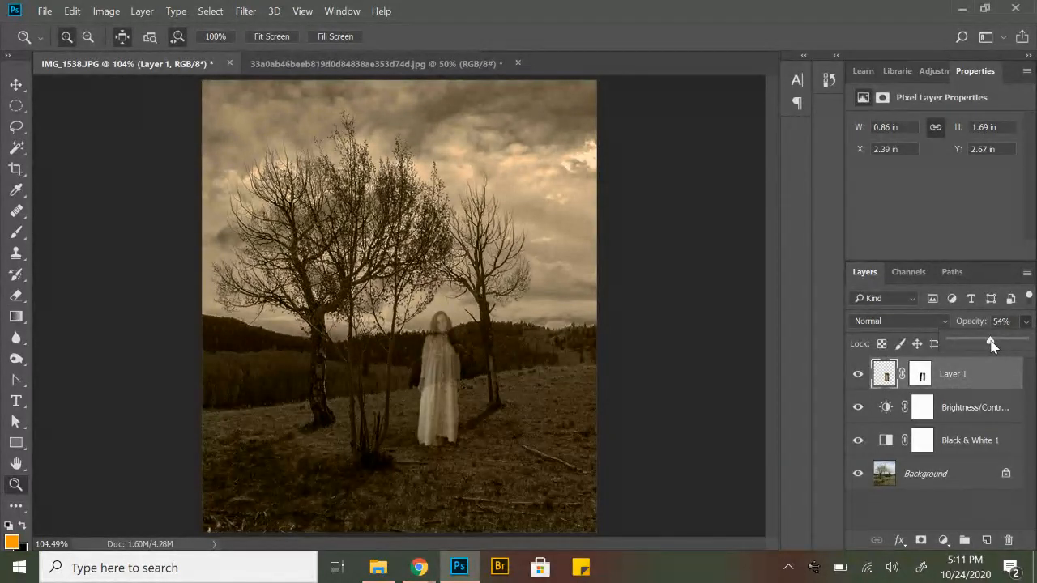
drag(990, 343, 1003, 344)
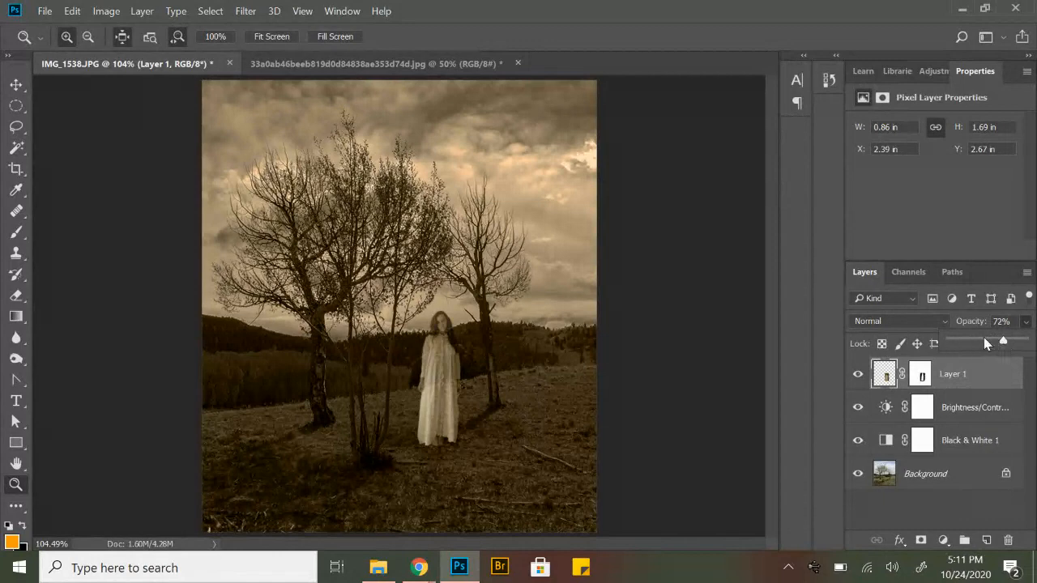
drag(1002, 340, 991, 340)
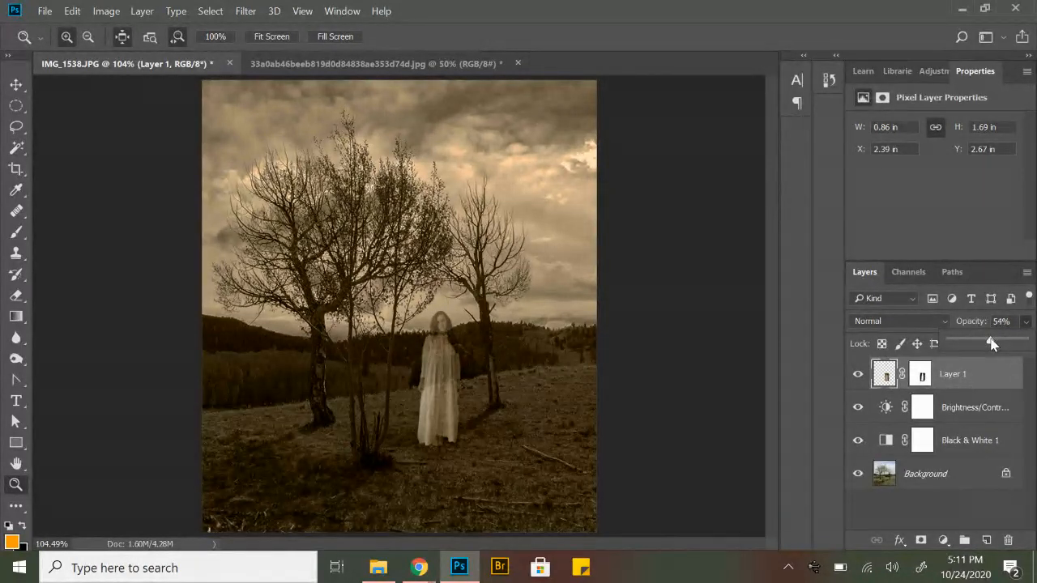
click(16, 84)
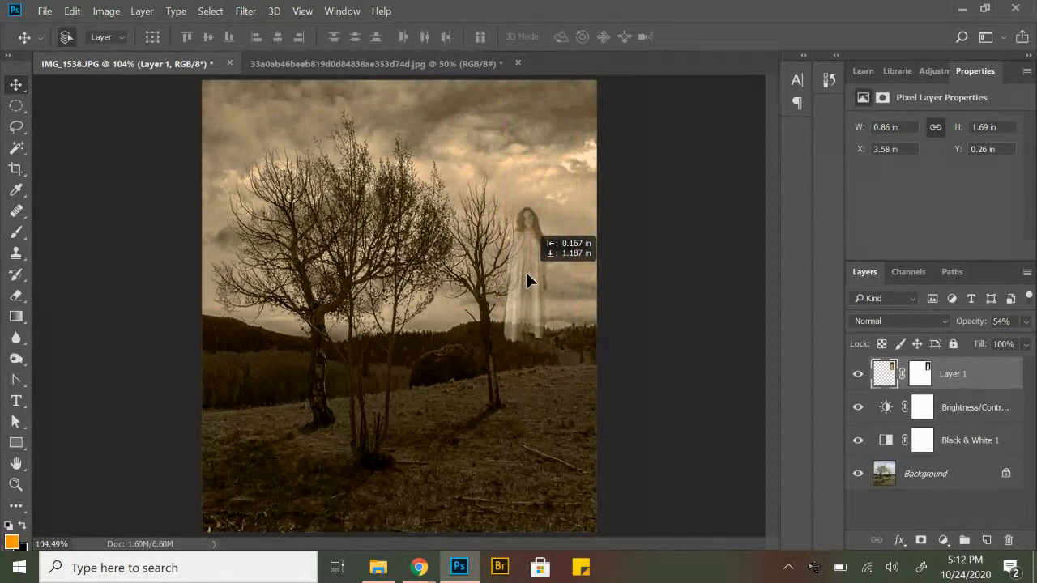
Drag the faded woman right and down onto the grass beside the right tree.
drag(526, 280, 551, 341)
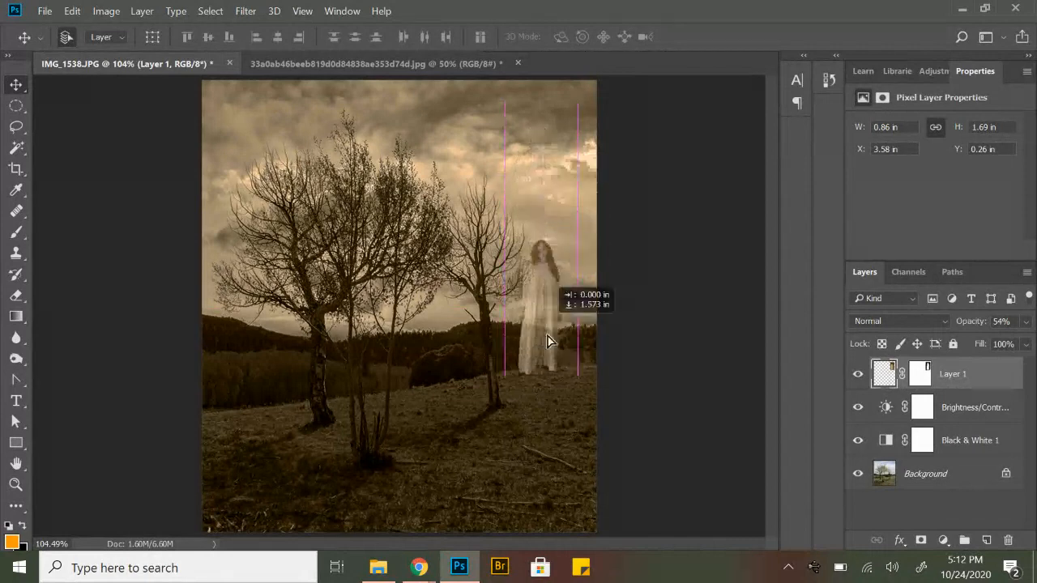
drag(547, 340, 543, 401)
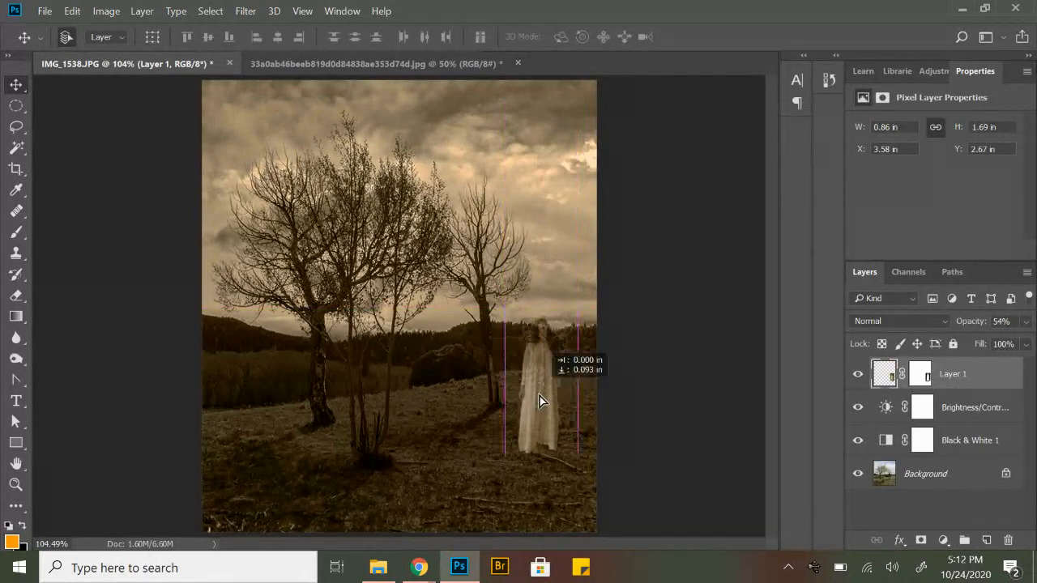